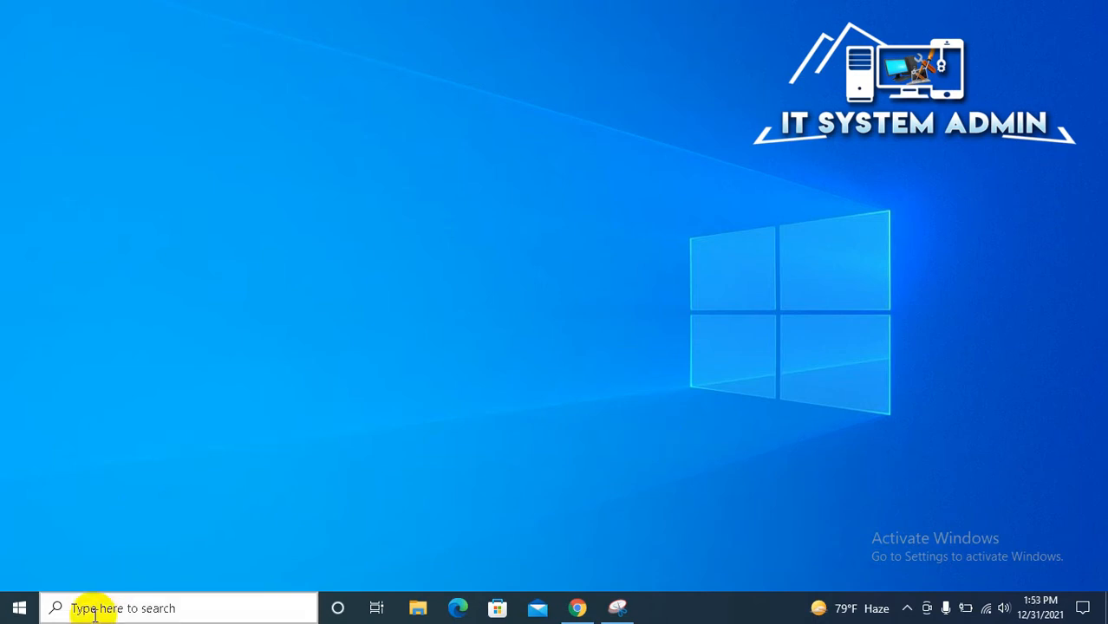
# Search 'hello everyone' from the taskbar to show web results appear.
pyautogui.click(95, 607)
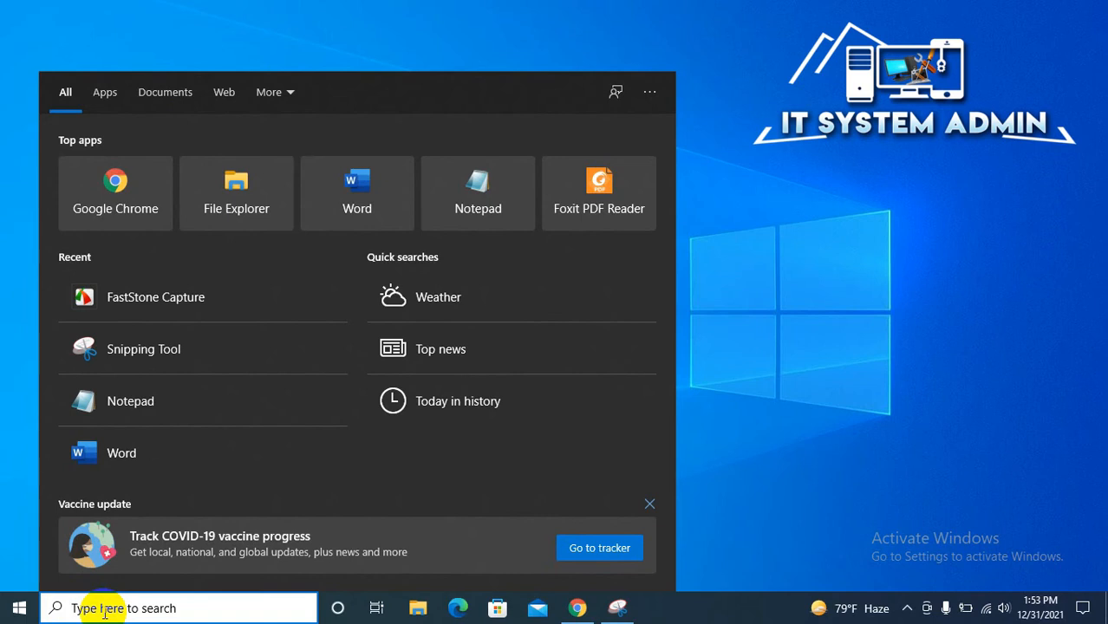
pyautogui.write('hello everyone')
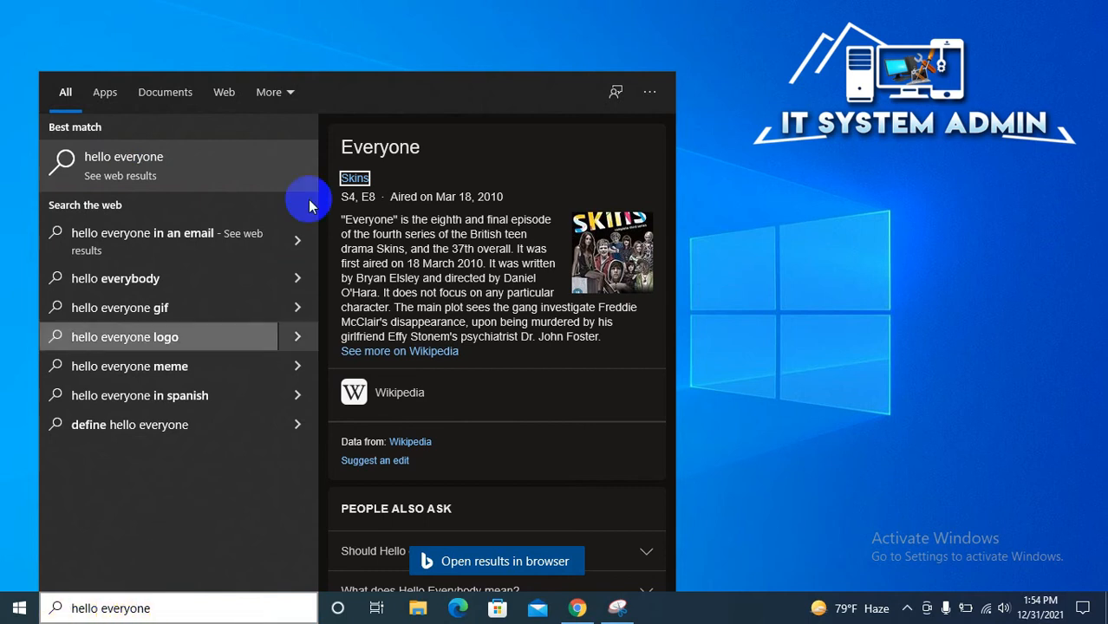
pyautogui.moveTo(92, 167)
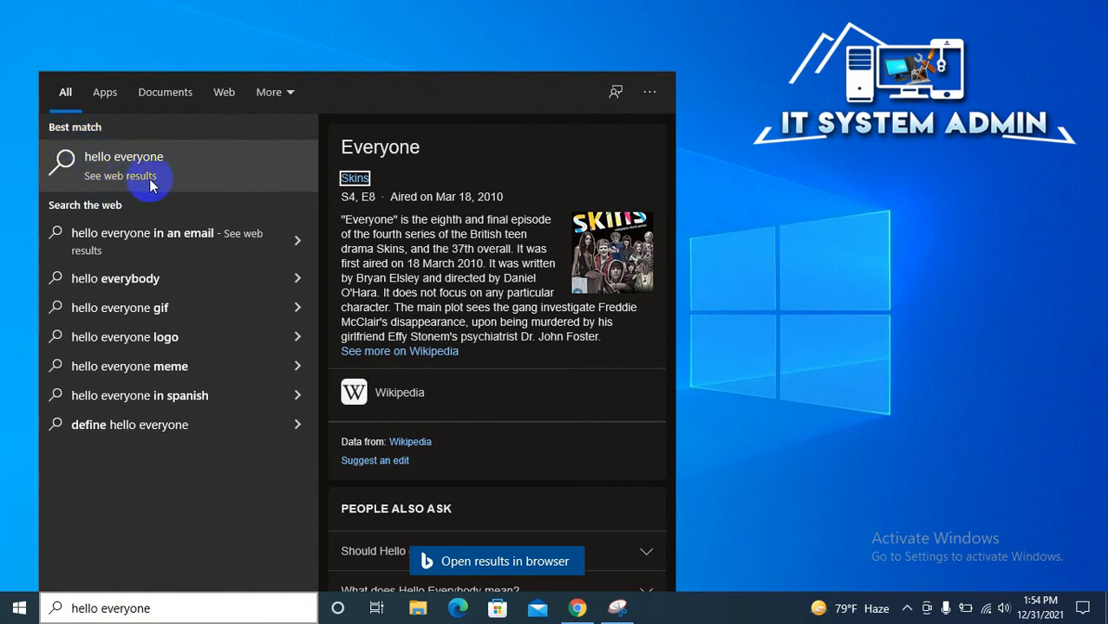
pyautogui.moveTo(524, 222)
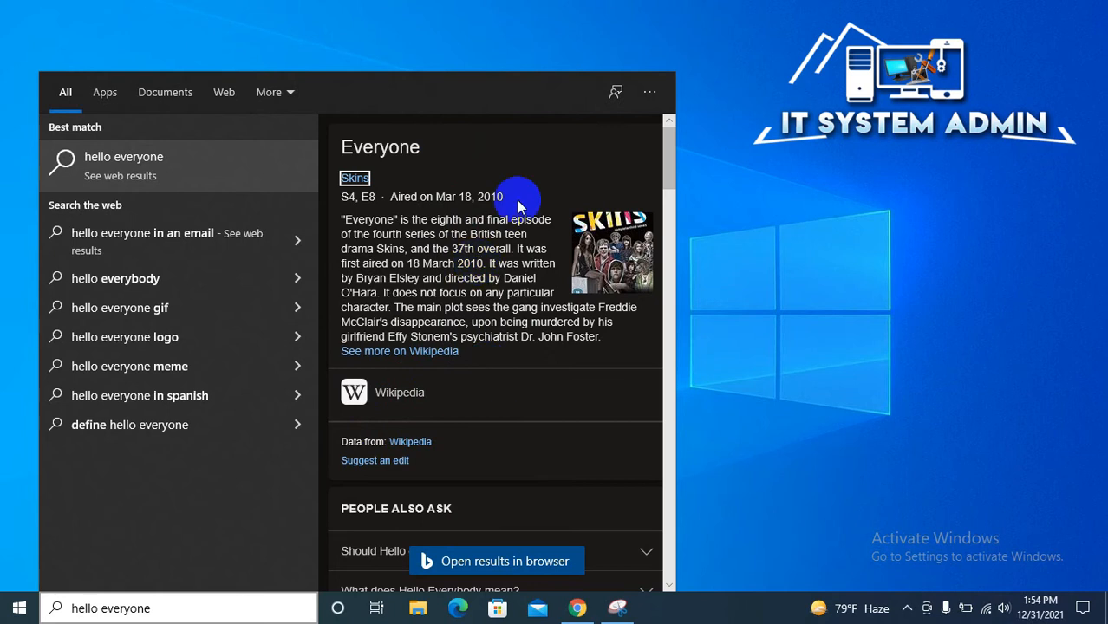
pyautogui.moveTo(790, 181)
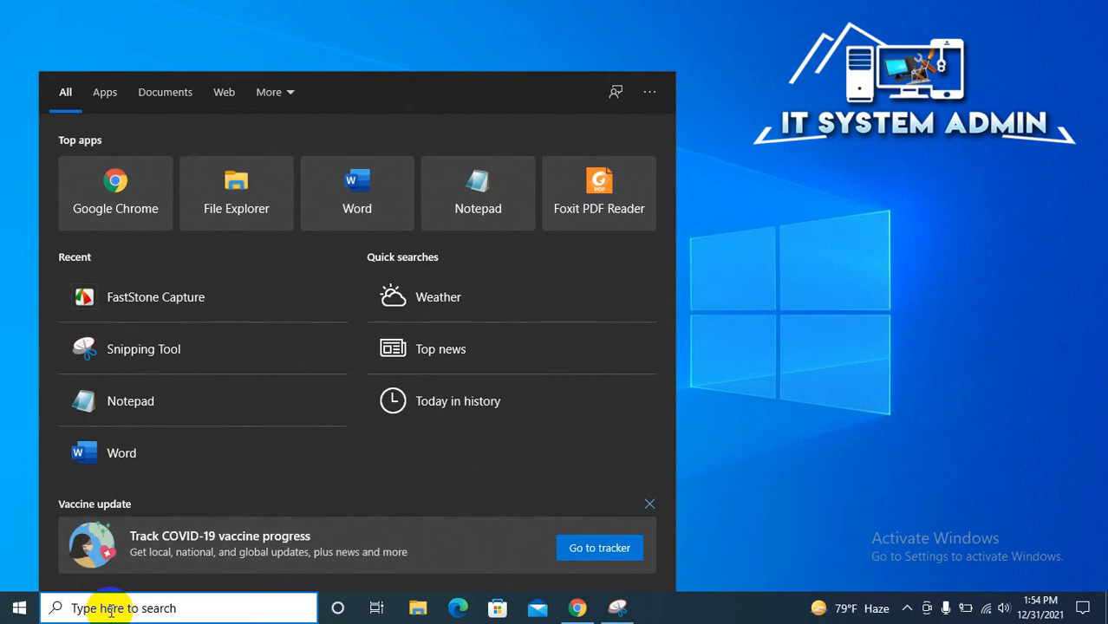
# Search 'registry Editor' and run it as administrator.
pyautogui.write('registry Editor')
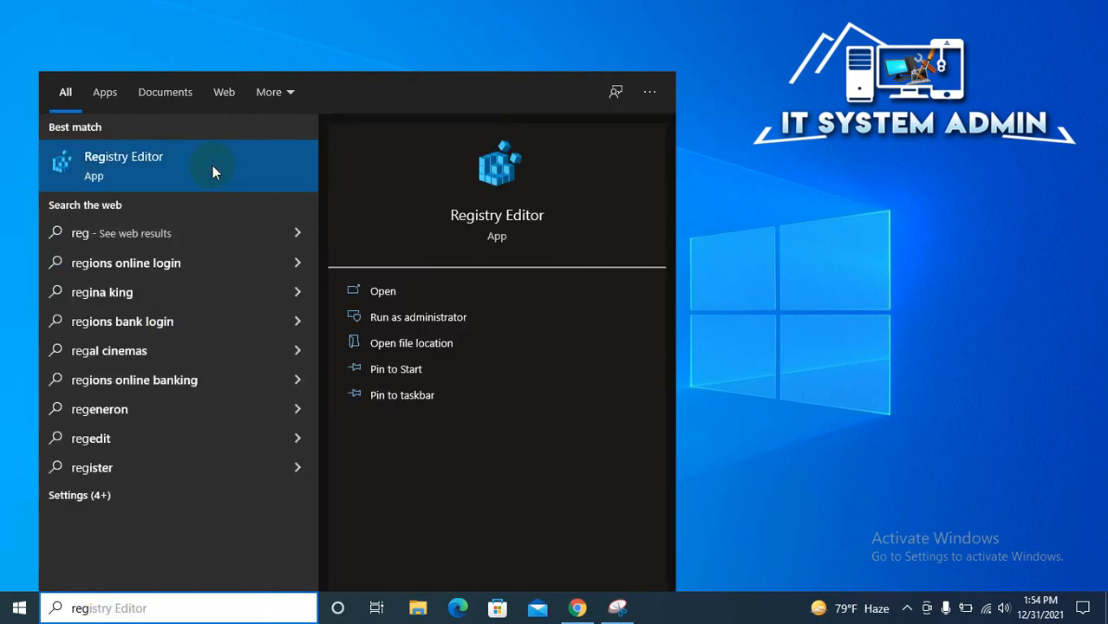
pyautogui.rightClick(123, 165)
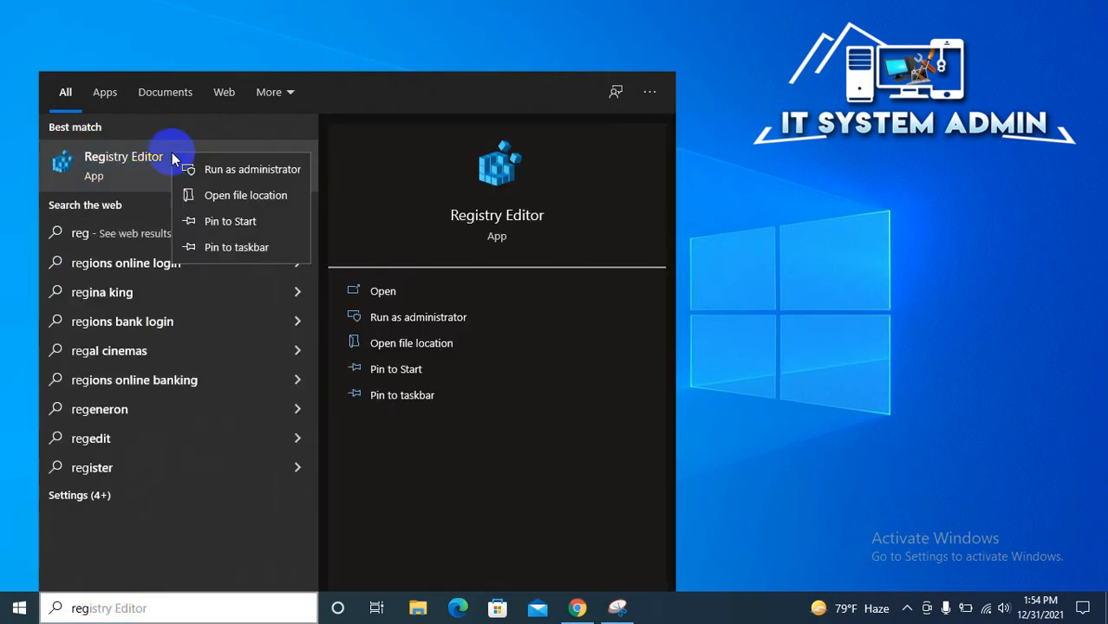
pyautogui.moveTo(253, 170)
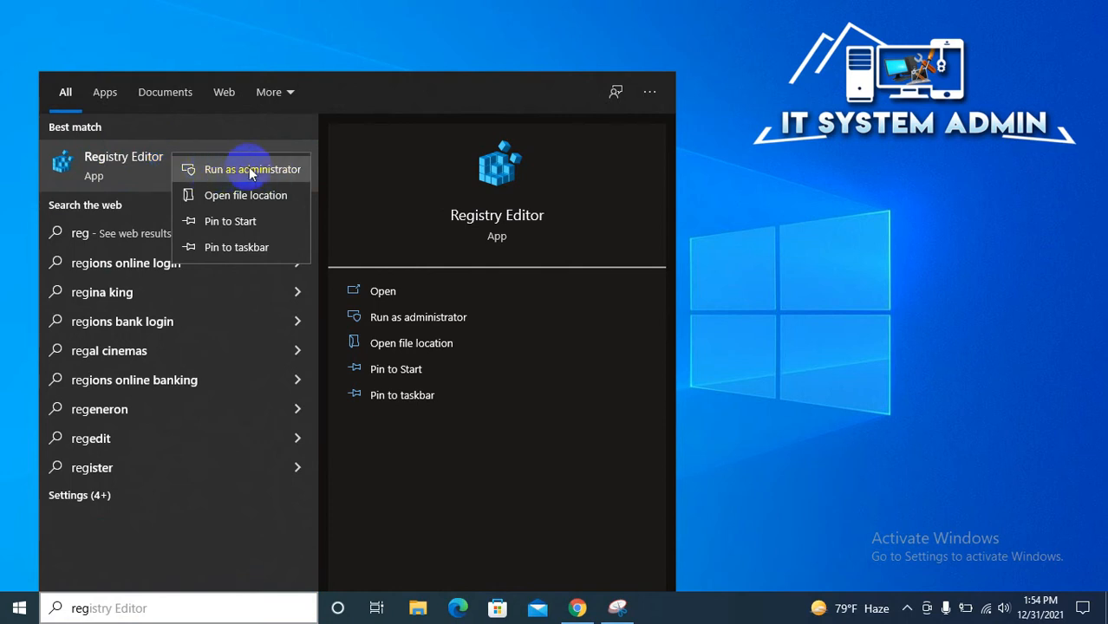
pyautogui.click(253, 170)
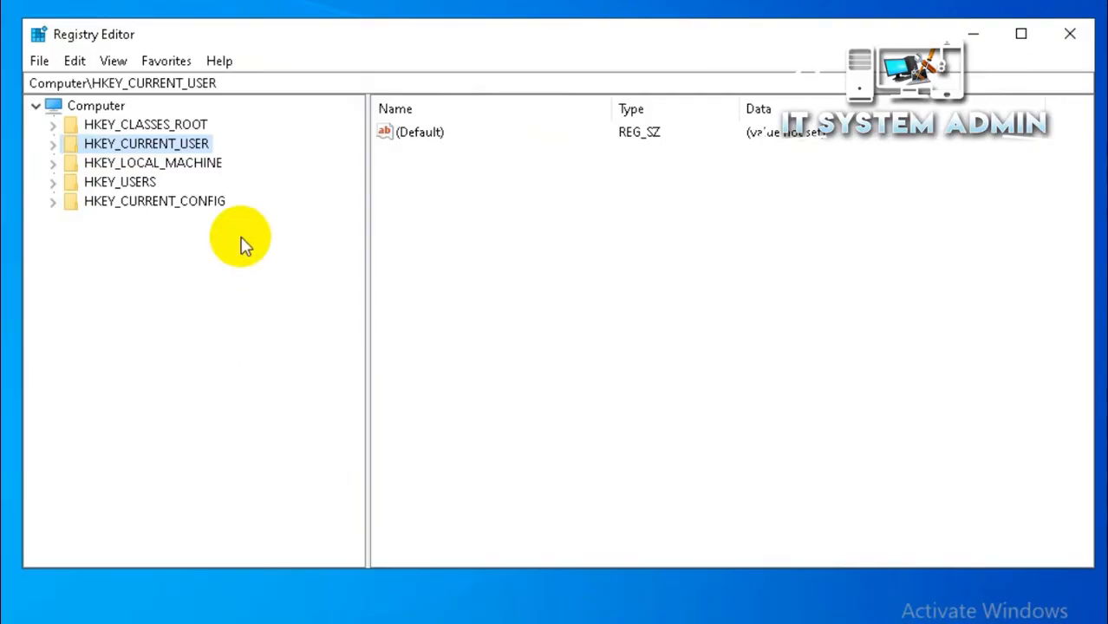
pyautogui.moveTo(52, 148)
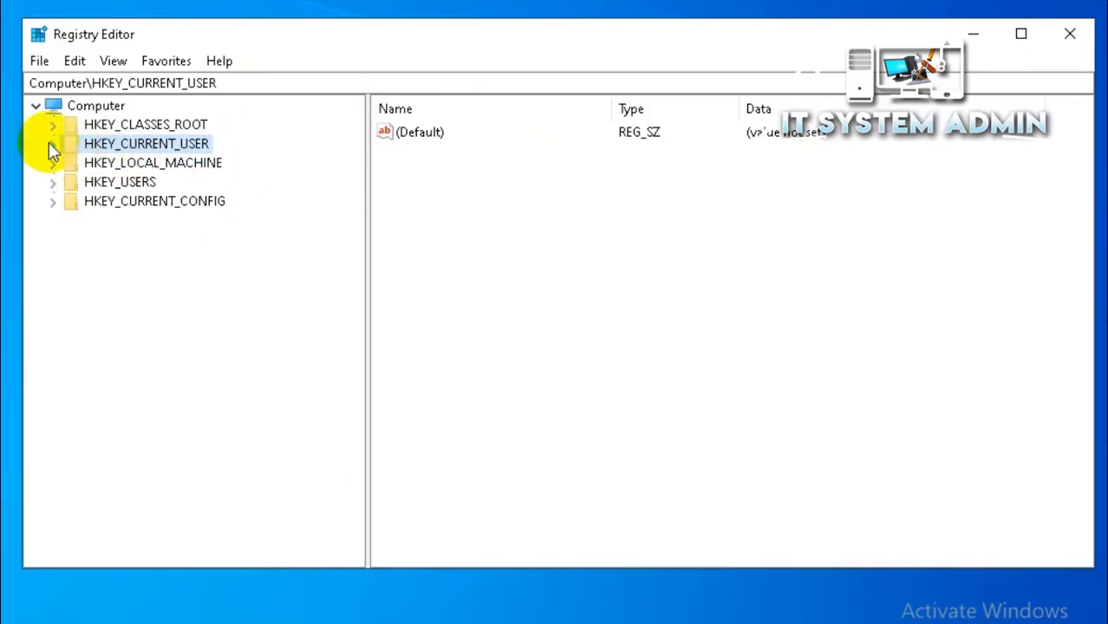
# Navigate the tree to HKEY_CURRENT_USER\SOFTWARE\Policies\Microsoft\Windows.
pyautogui.click(52, 142)
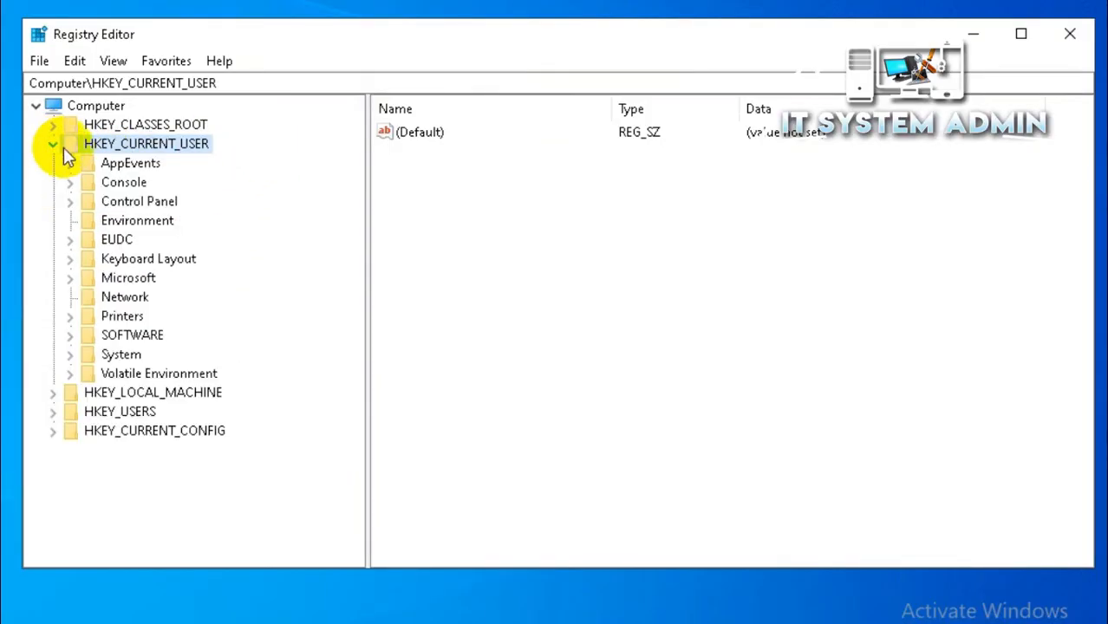
pyautogui.click(132, 335)
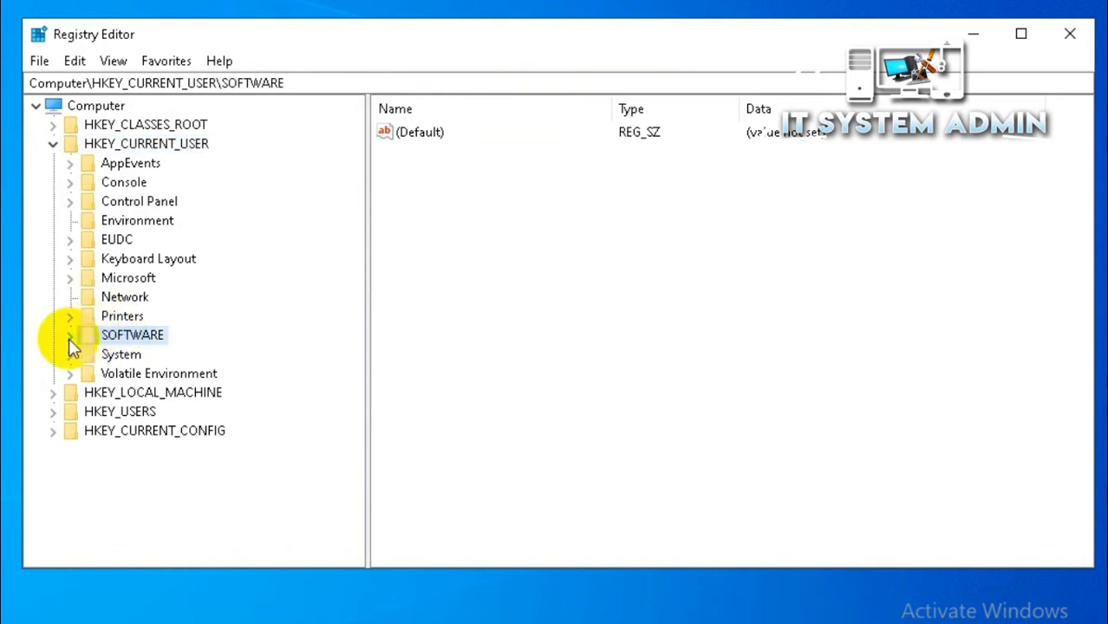
pyautogui.click(69, 335)
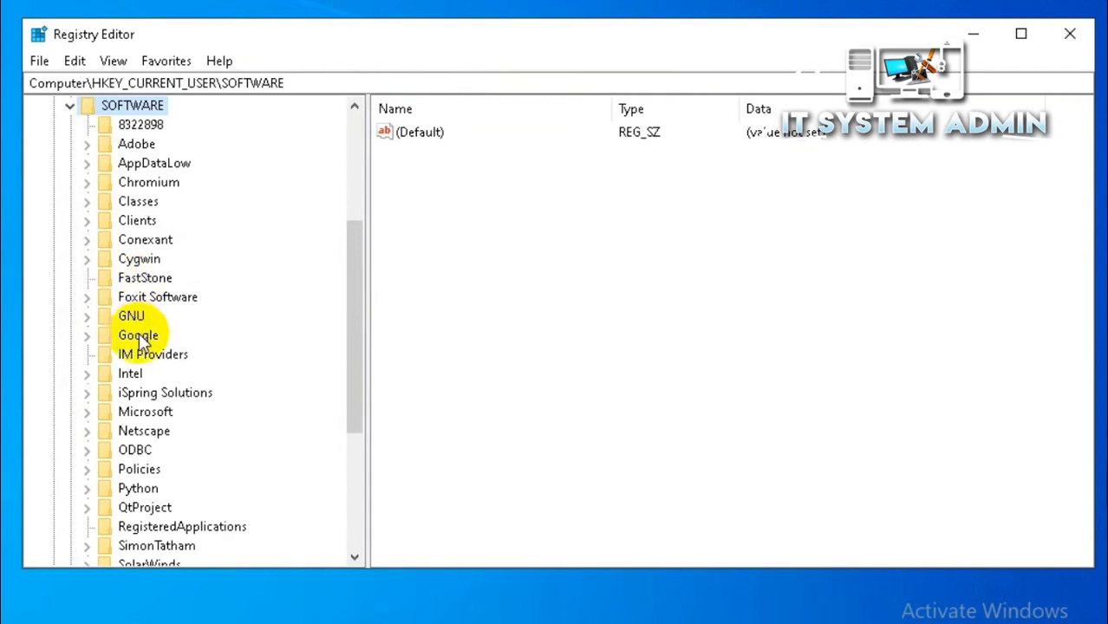
pyautogui.click(138, 469)
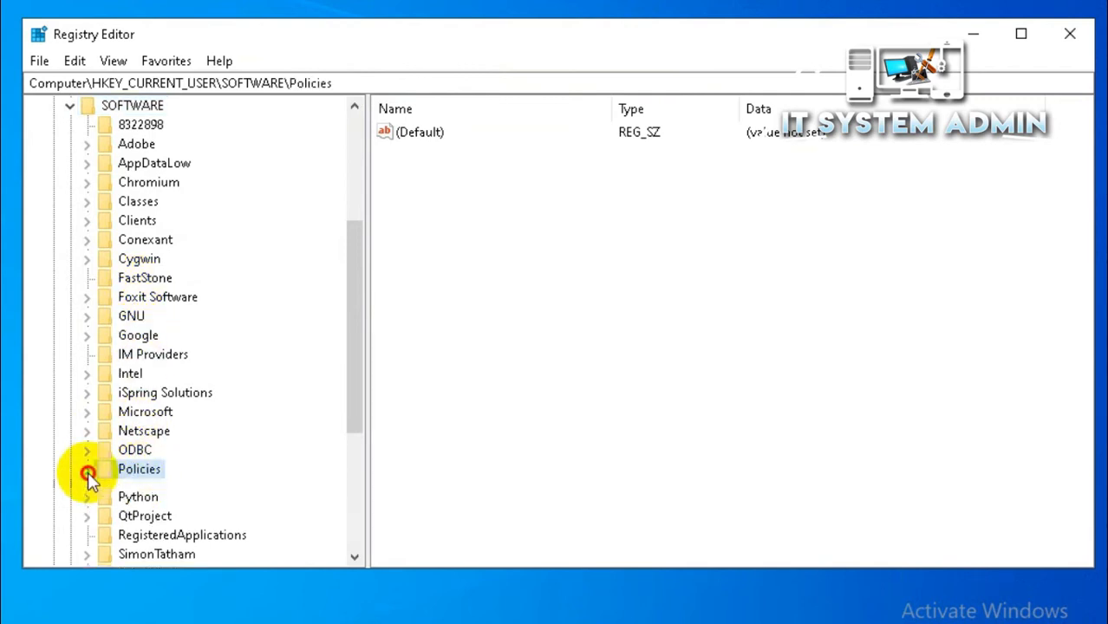
pyautogui.click(87, 469)
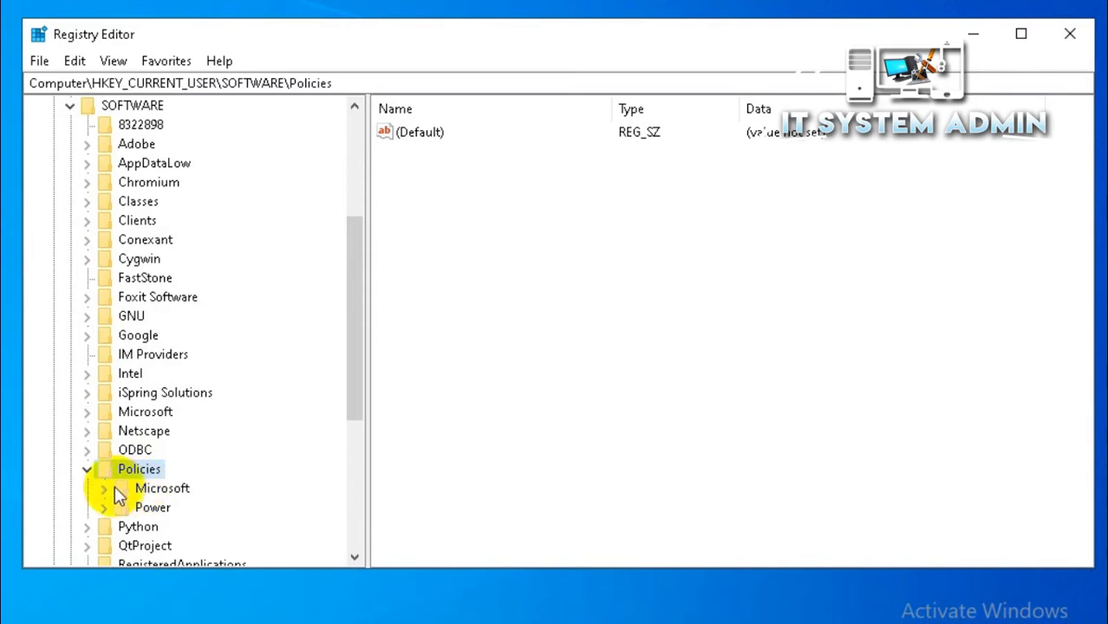
pyautogui.click(163, 489)
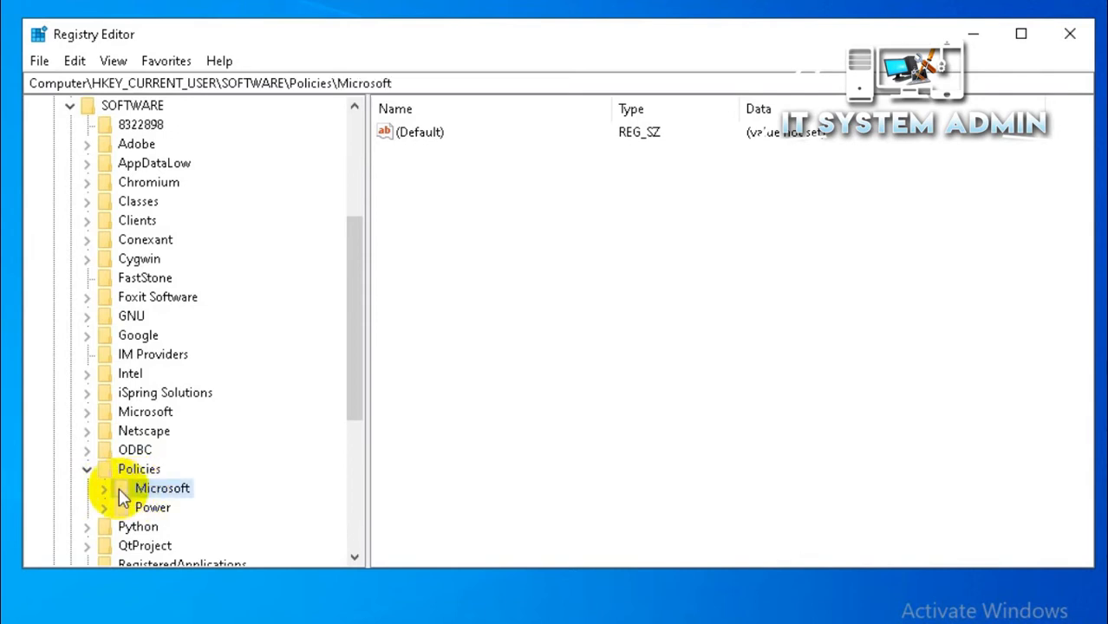
pyautogui.click(104, 489)
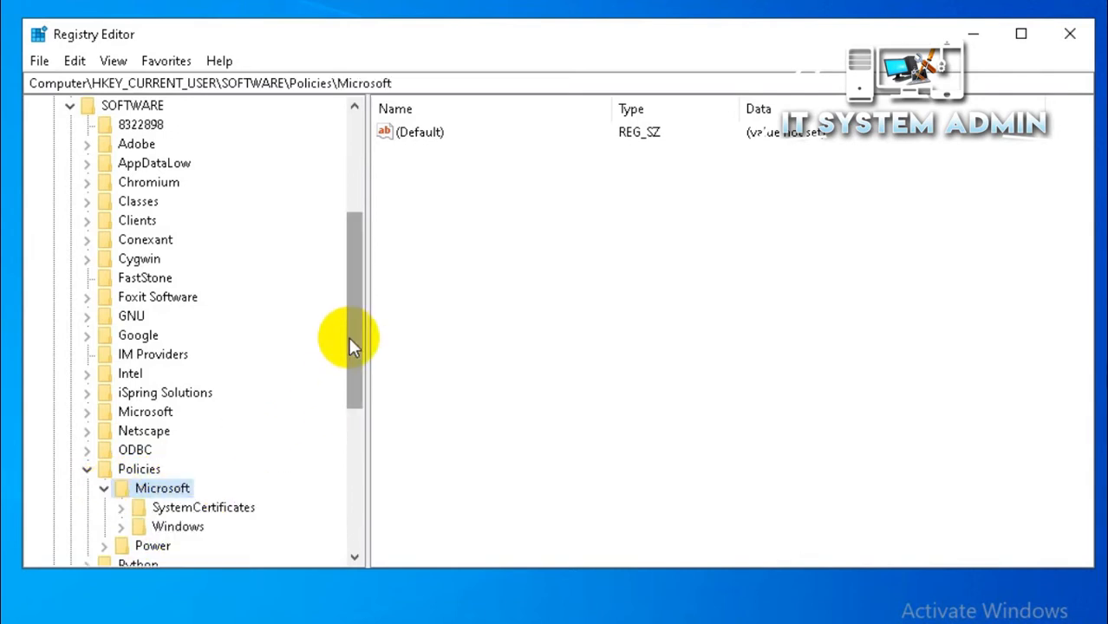
pyautogui.click(178, 354)
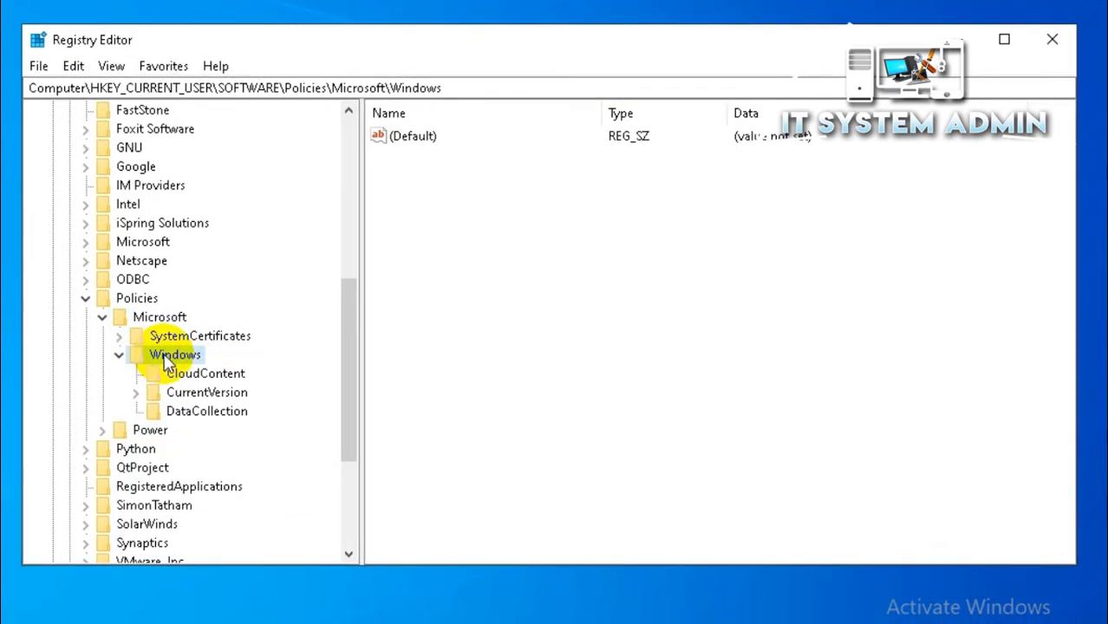
# Create a new subkey named Explorer under the Windows policies key.
pyautogui.rightClick(175, 354)
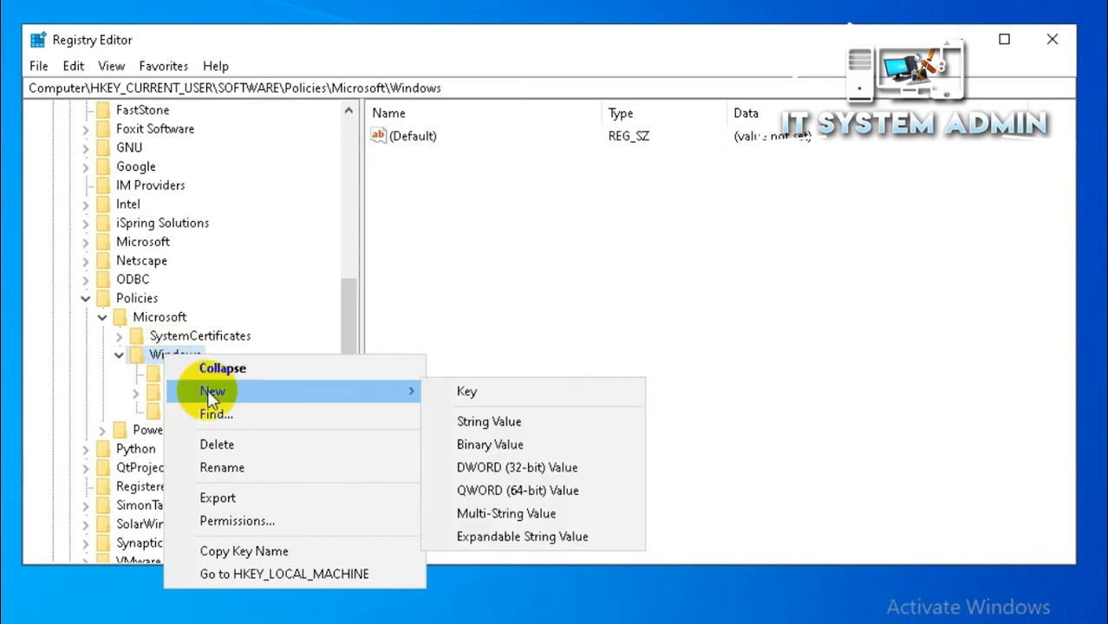
pyautogui.moveTo(467, 392)
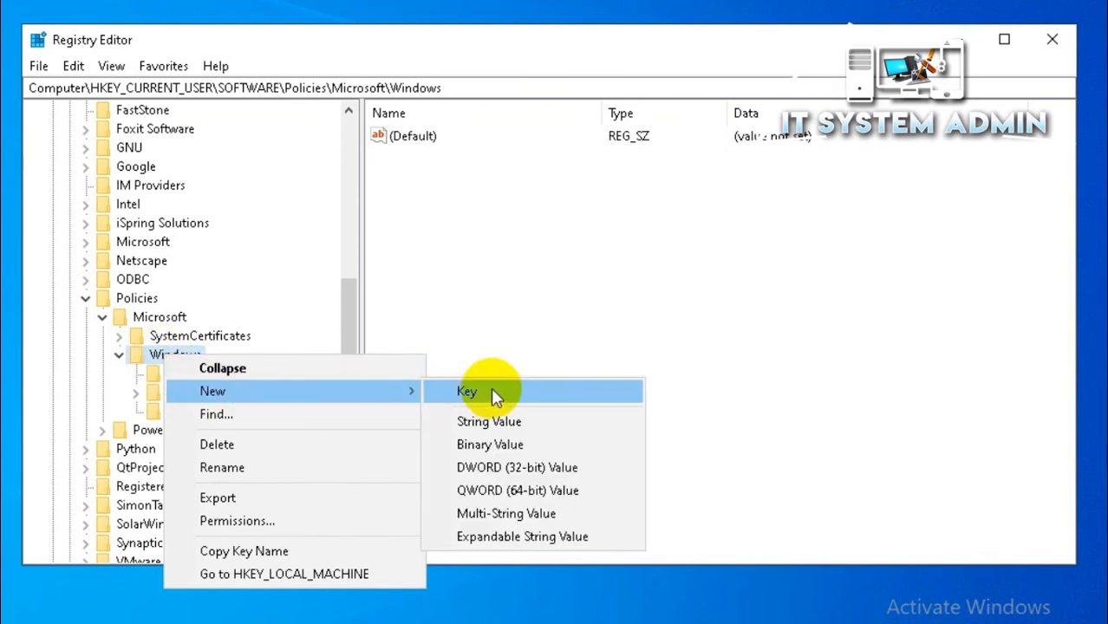
pyautogui.click(467, 392)
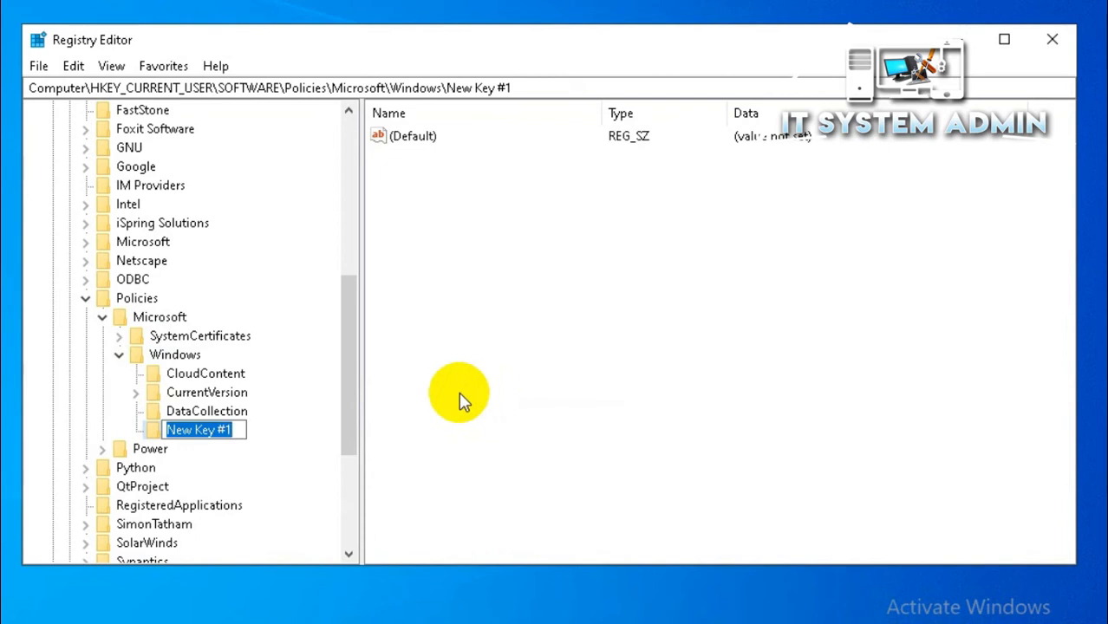
pyautogui.write('Explorer')
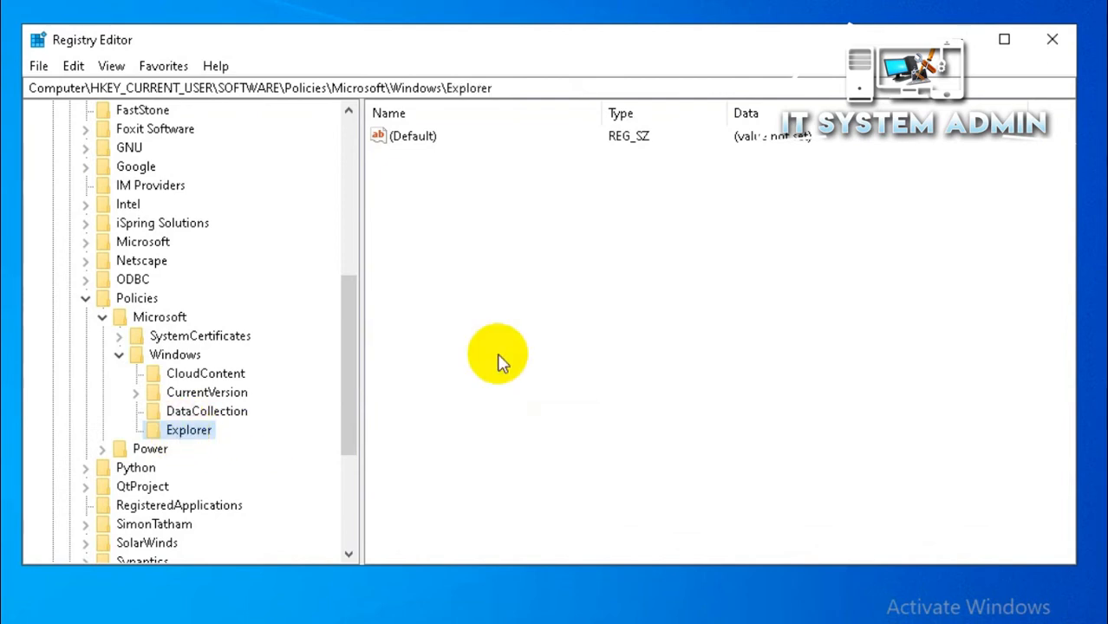
pyautogui.moveTo(475, 191)
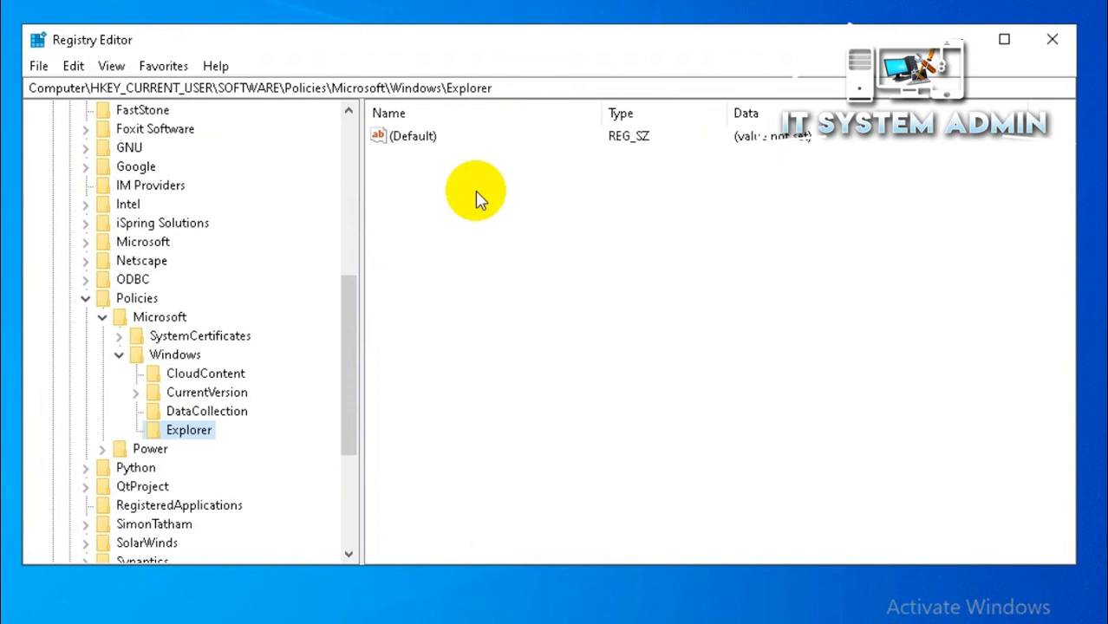
pyautogui.moveTo(500, 209)
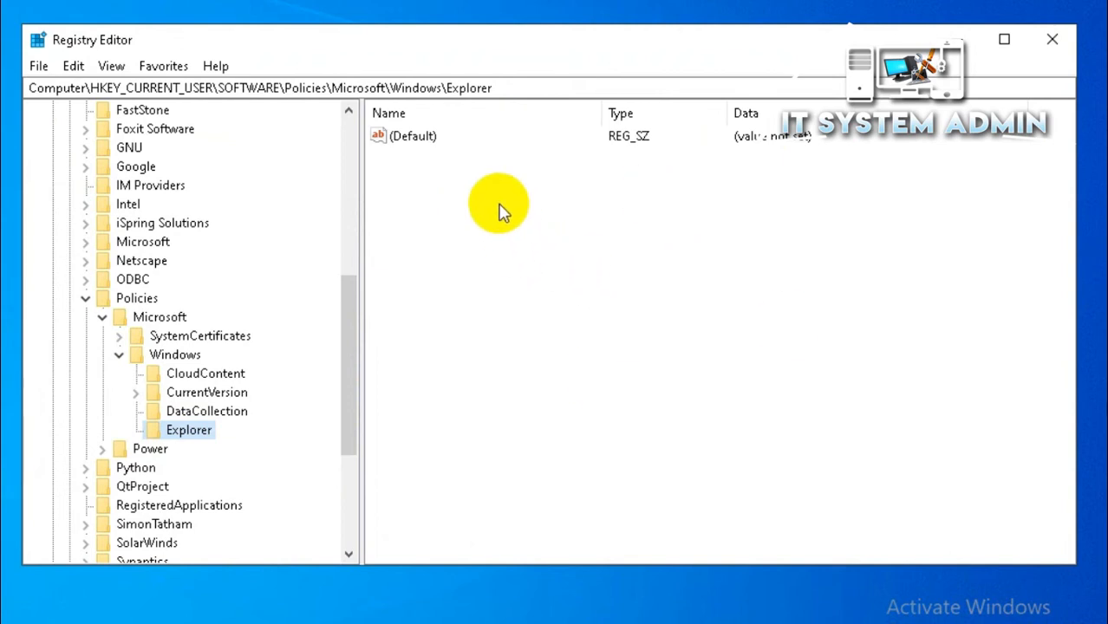
# Add a DWORD (32-bit) value named DisableSearchBoxSuggestions in the Explorer key.
pyautogui.rightClick(500, 212)
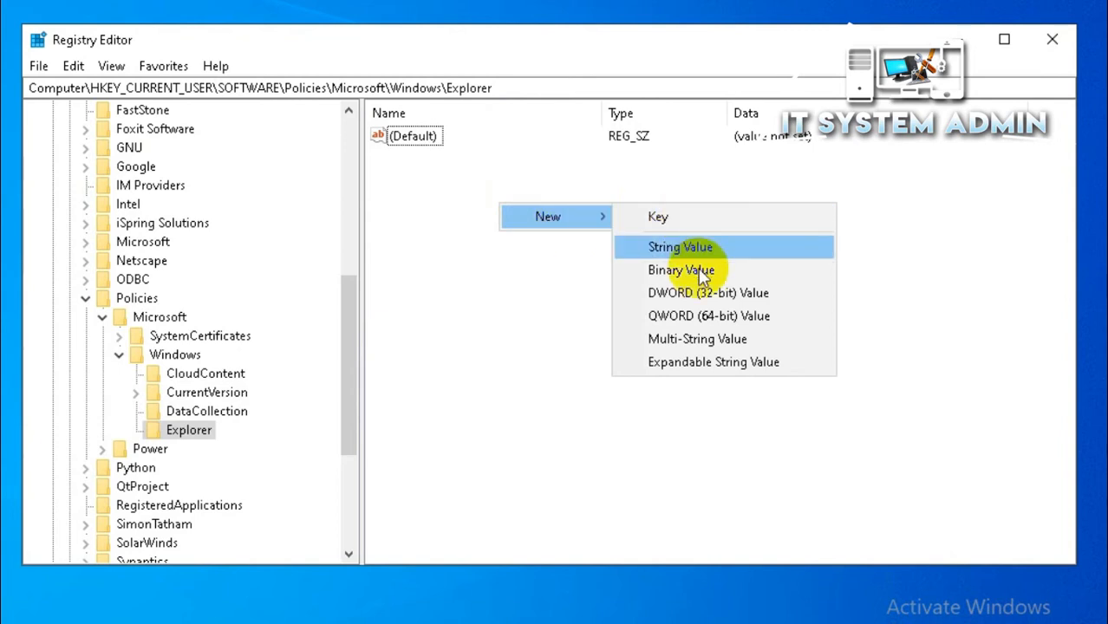
pyautogui.moveTo(708, 291)
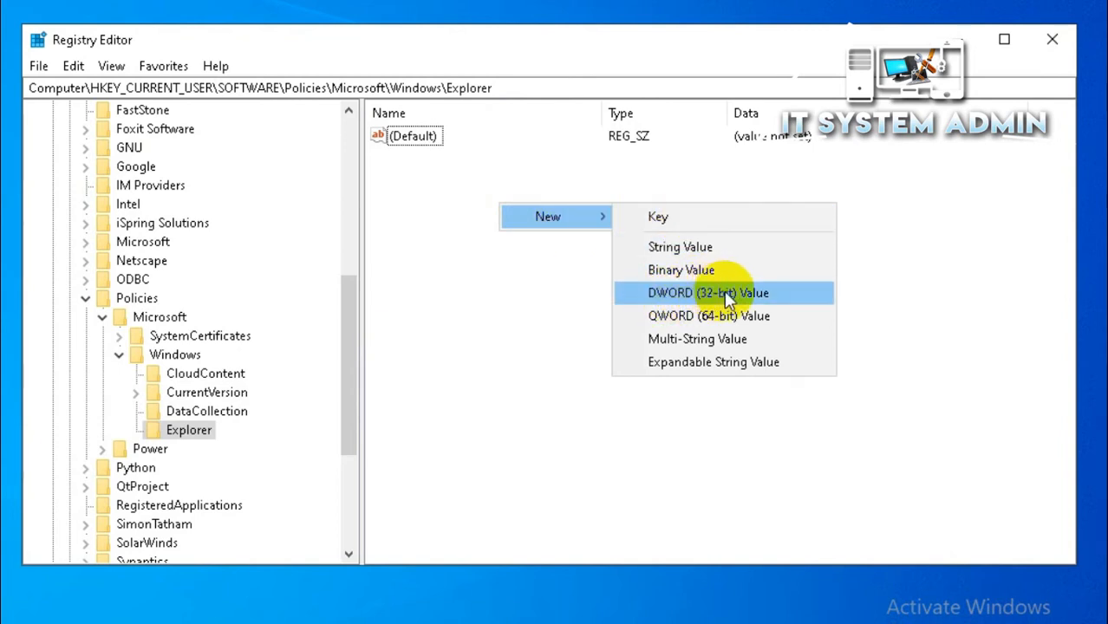
pyautogui.click(707, 292)
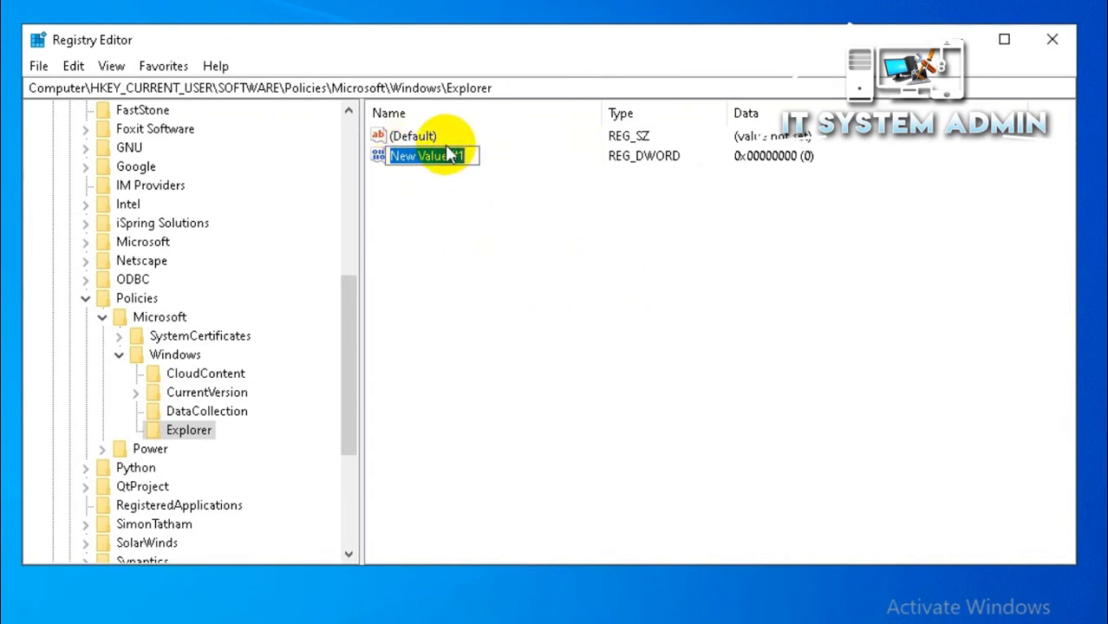
pyautogui.rightClick(430, 157)
pyautogui.write('DisableSearchBoxSuggestions')
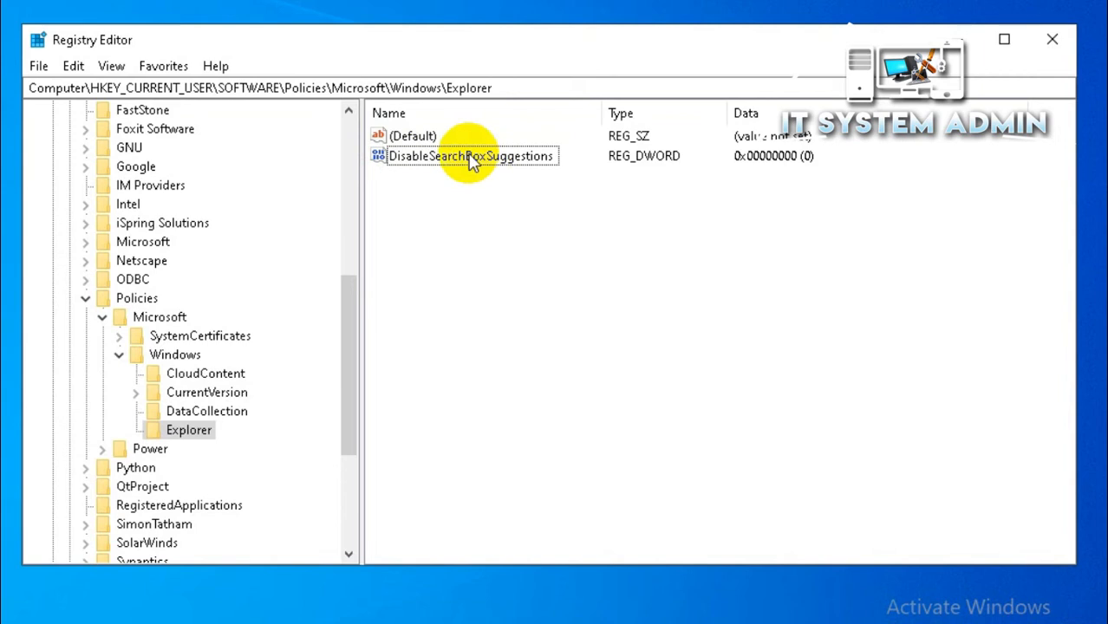
pyautogui.click(472, 156)
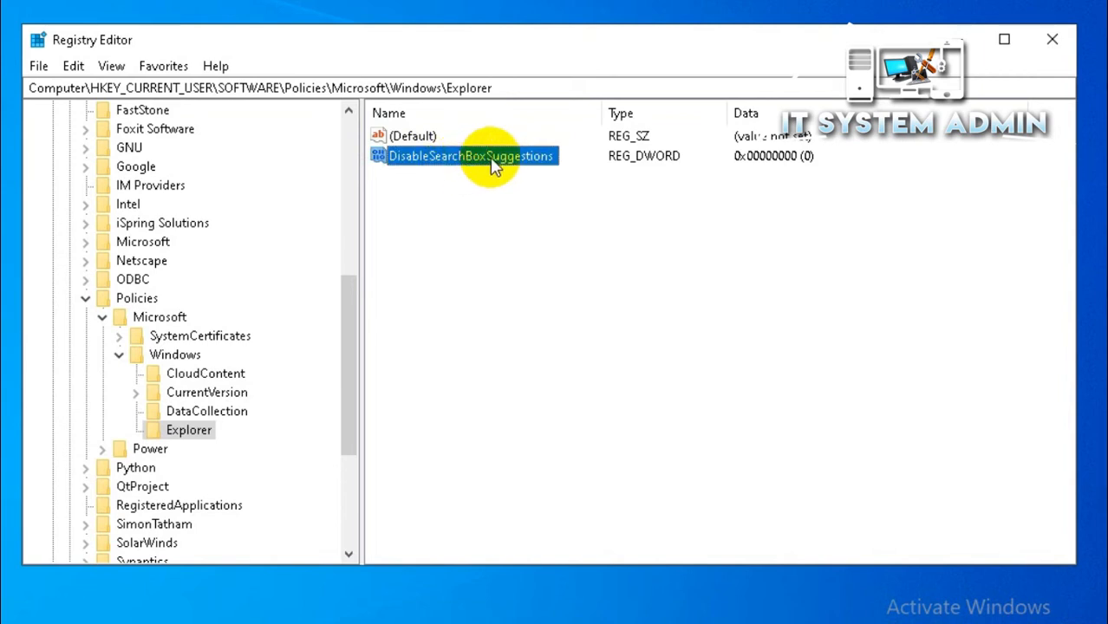
# Modify DisableSearchBoxSuggestions so its value data is 1.
pyautogui.rightClick(472, 156)
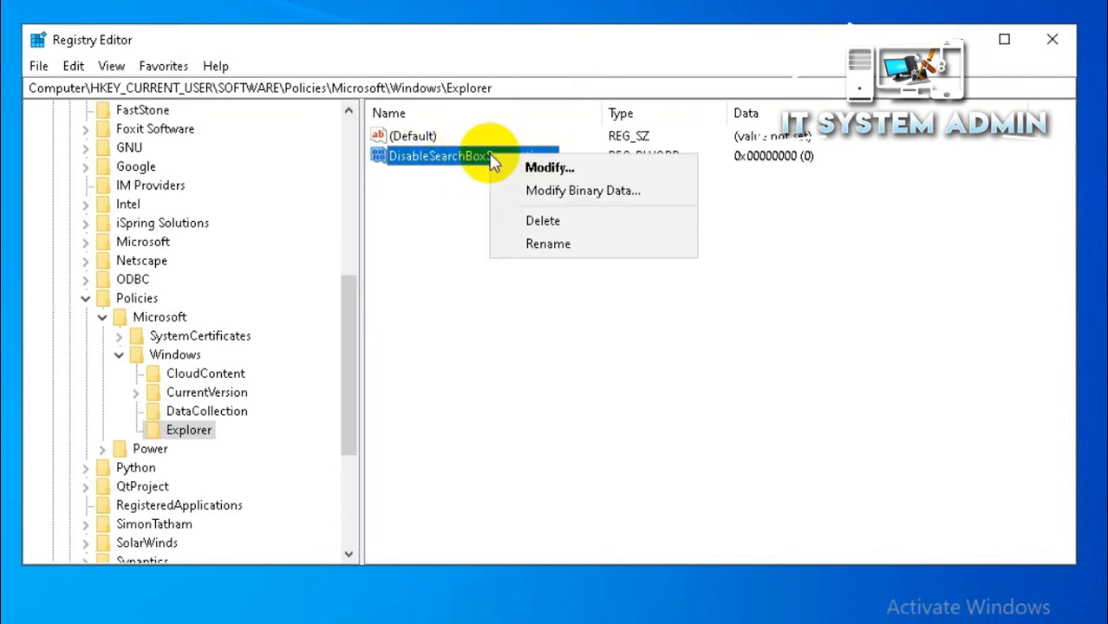
pyautogui.click(548, 167)
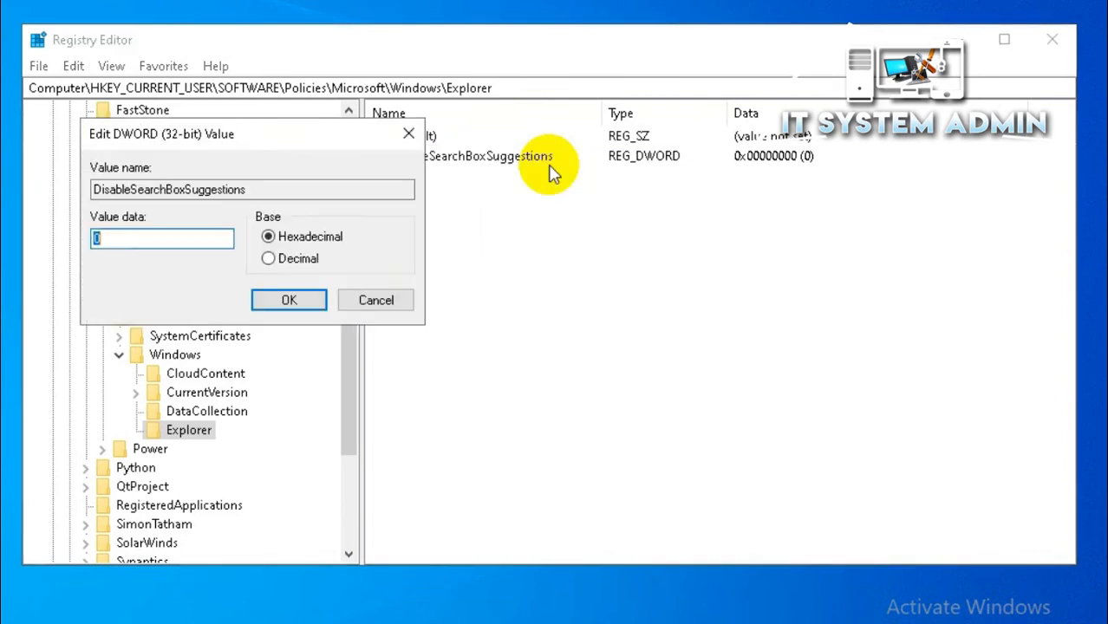
pyautogui.click(161, 240)
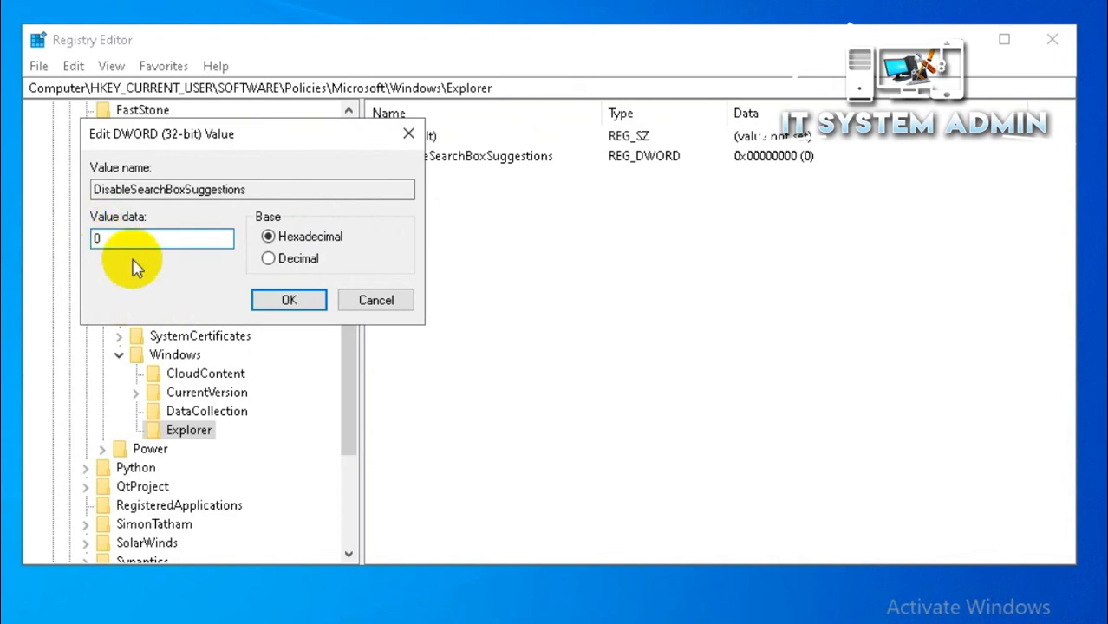
pyautogui.write('1')
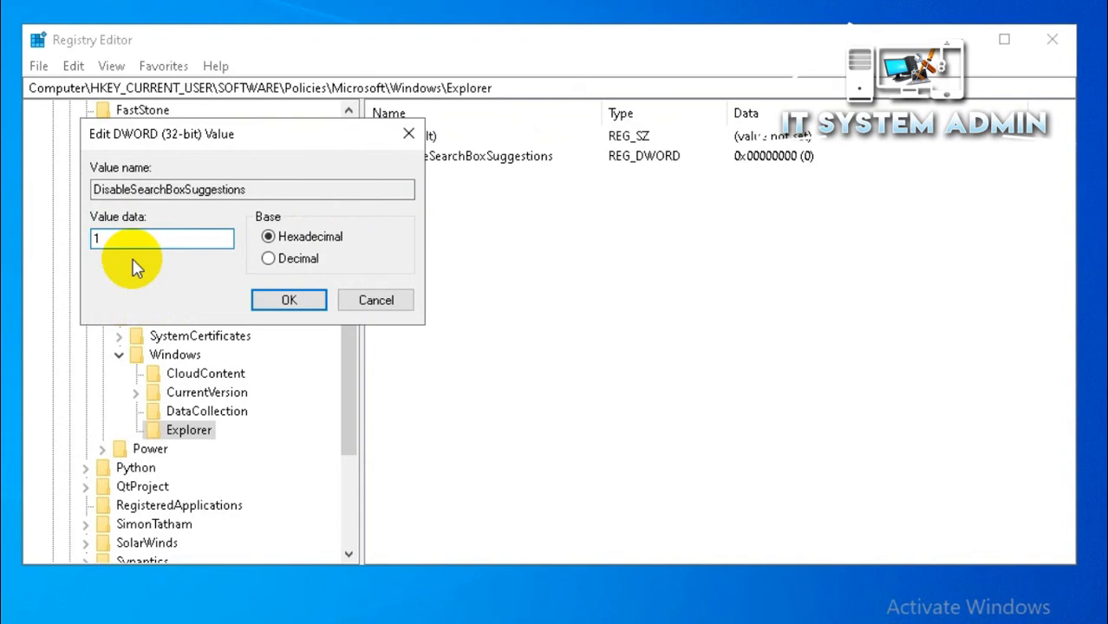
pyautogui.moveTo(233, 284)
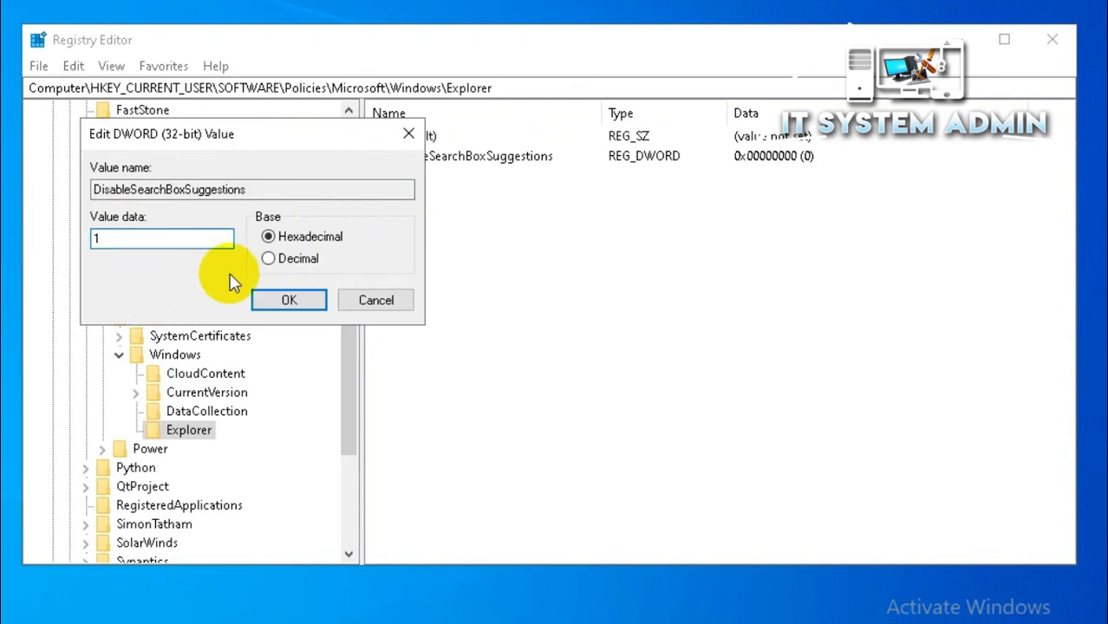
pyautogui.click(288, 299)
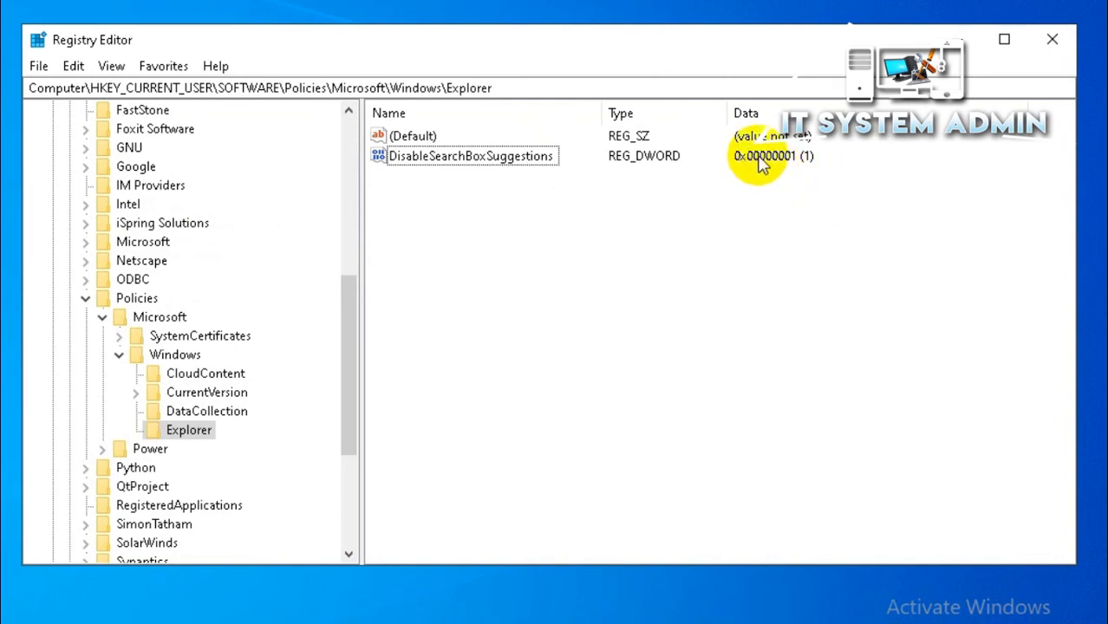
pyautogui.moveTo(638, 277)
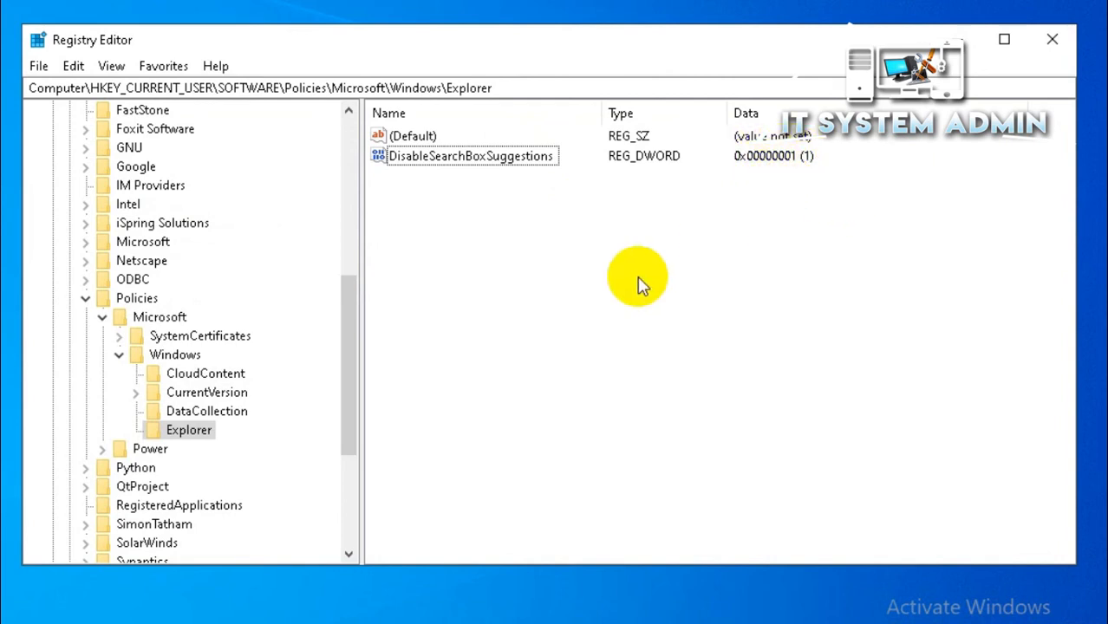
pyautogui.moveTo(633, 278)
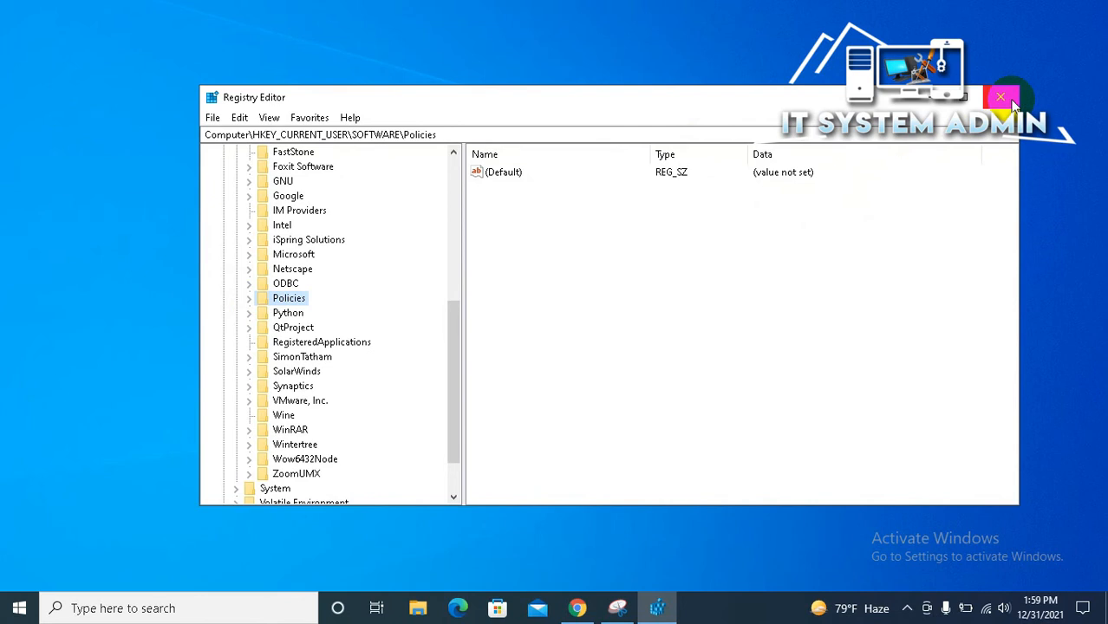
# Close Registry Editor, returning to the desktop.
pyautogui.click(999, 97)
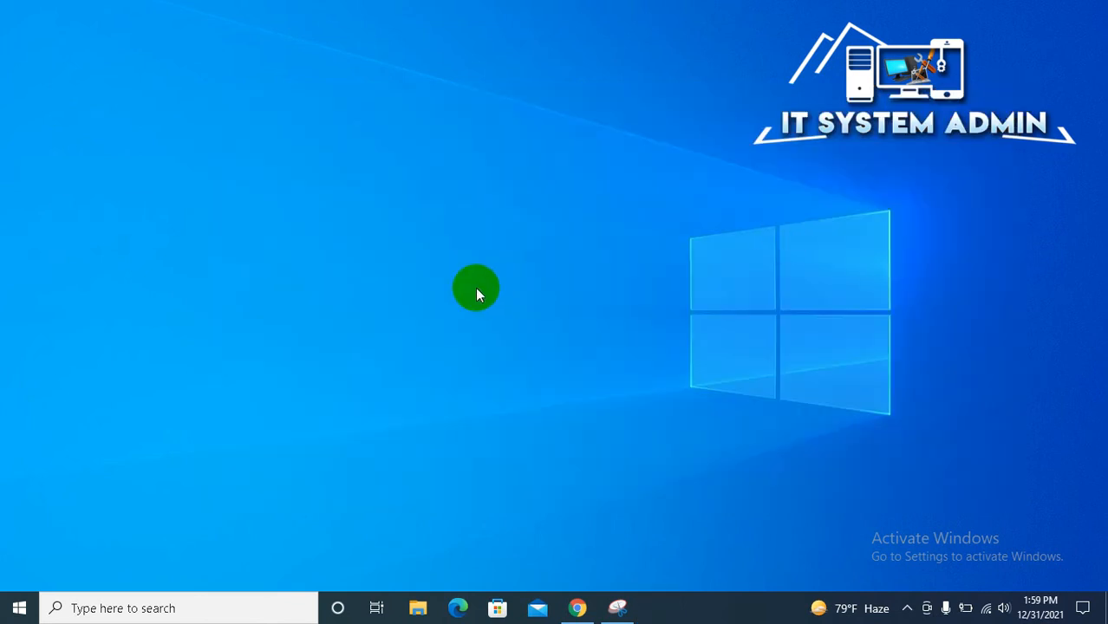
pyautogui.moveTo(530, 364)
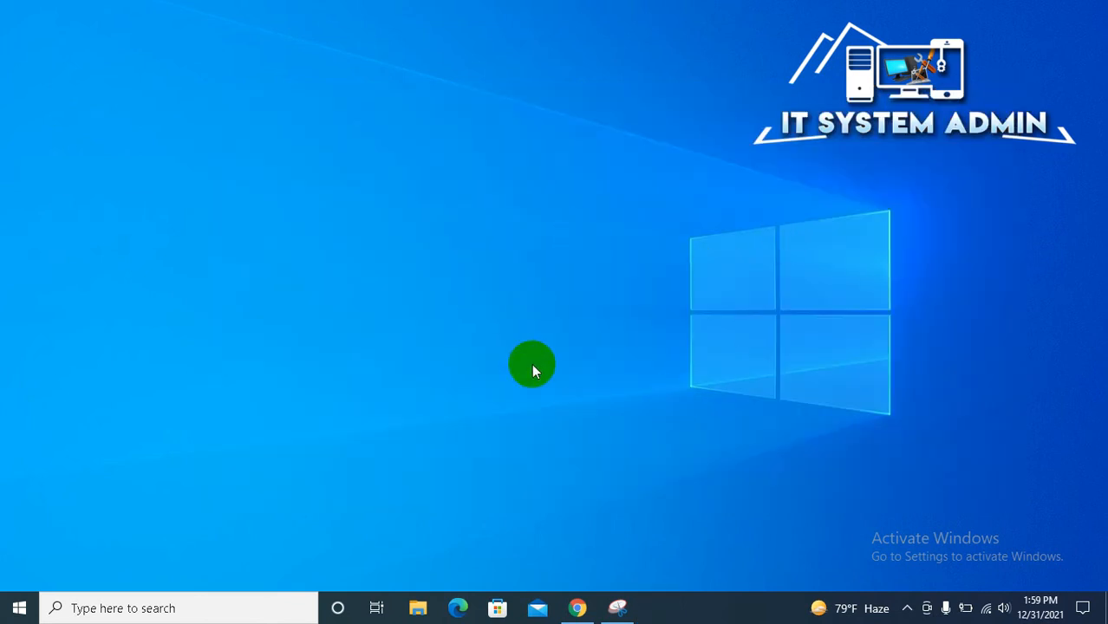
pyautogui.moveTo(47, 492)
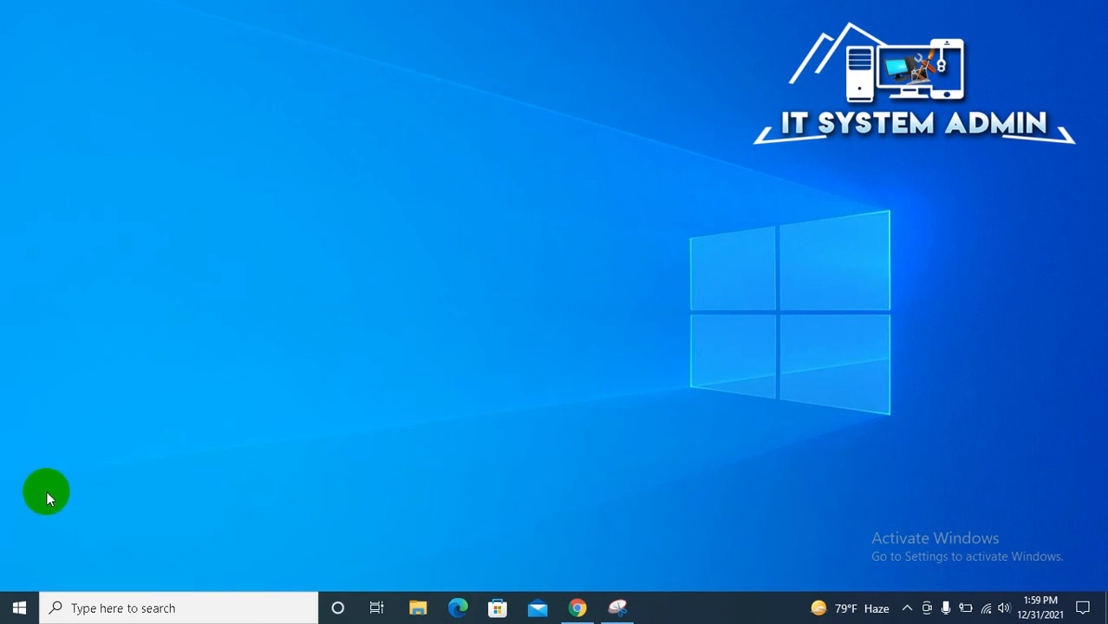
pyautogui.moveTo(17, 607)
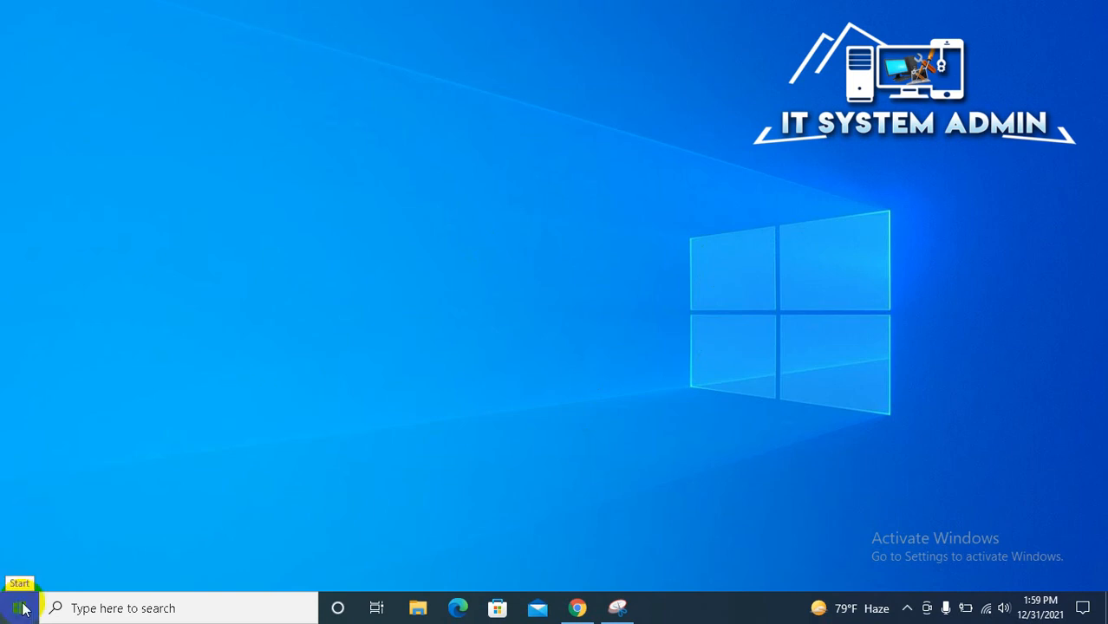
# Restart the computer from the Start menu power options.
pyautogui.click(14, 607)
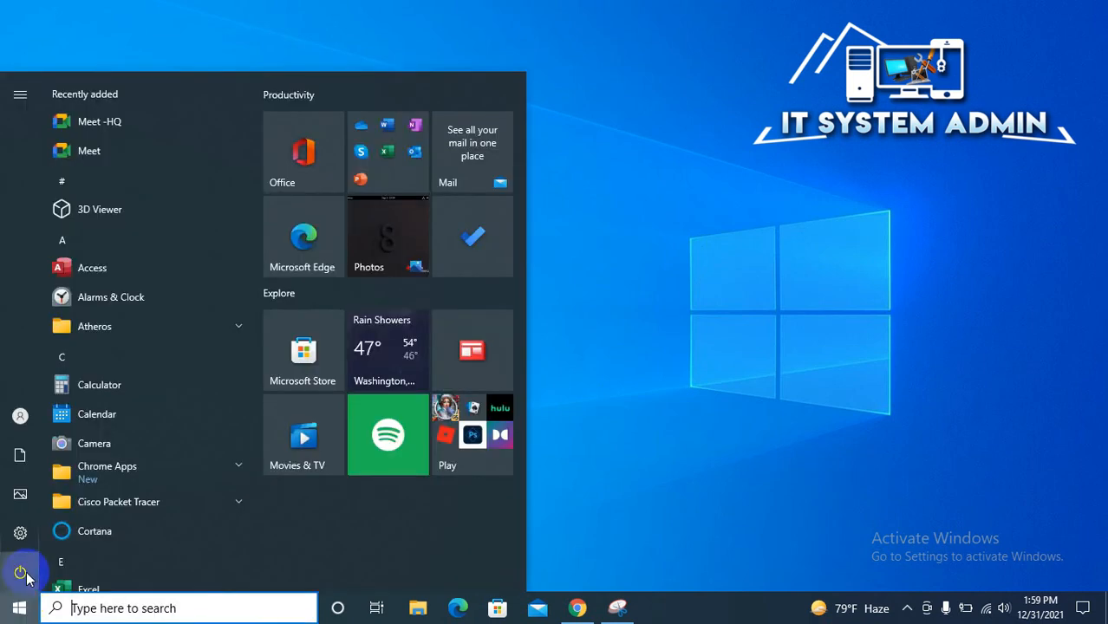
pyautogui.click(21, 573)
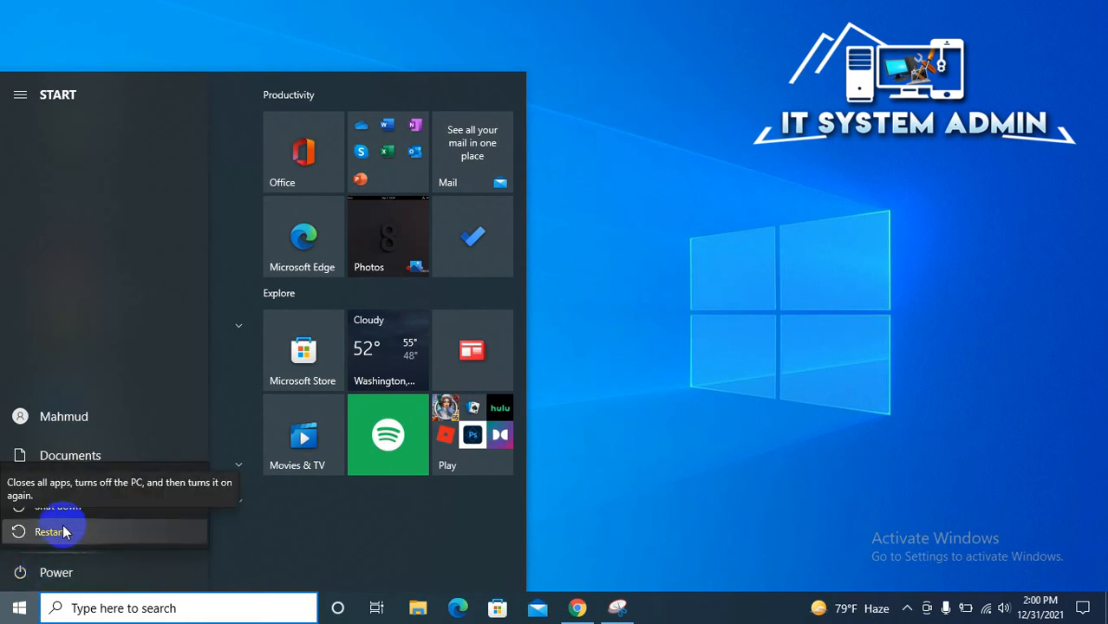
pyautogui.click(49, 531)
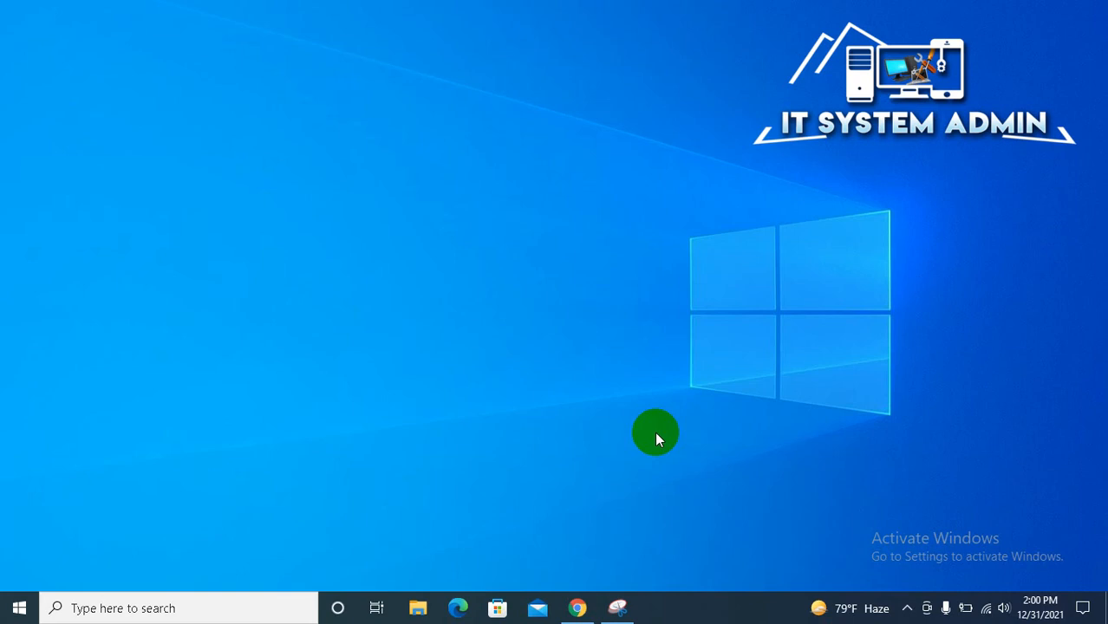
pyautogui.moveTo(309, 404)
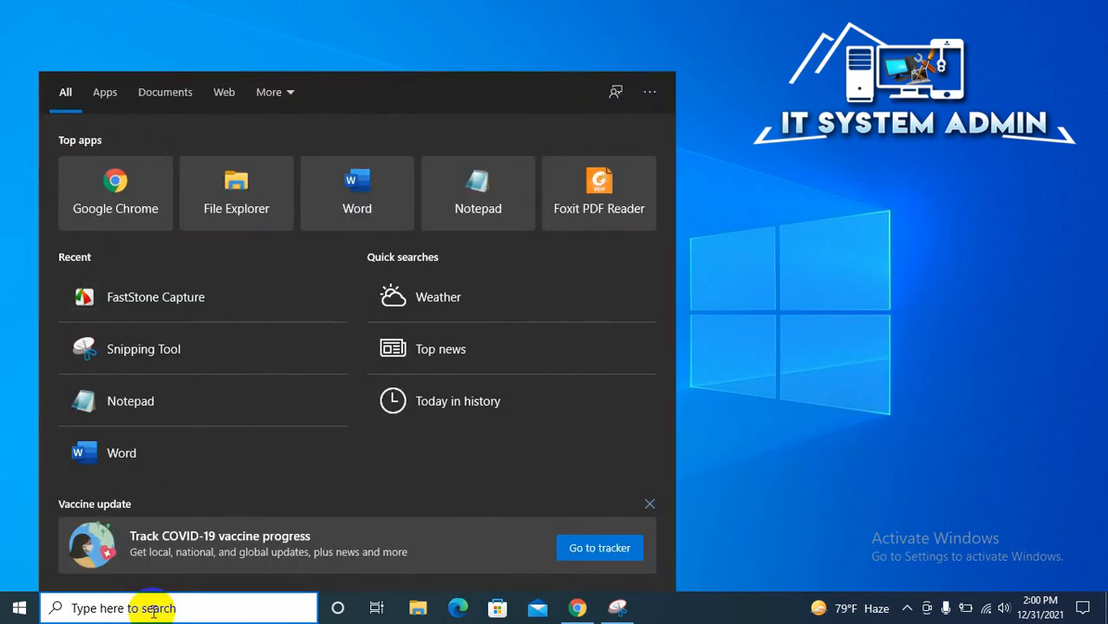
# Search 'gpe' to bring up Edit group policy as the best match.
pyautogui.write('gpe')
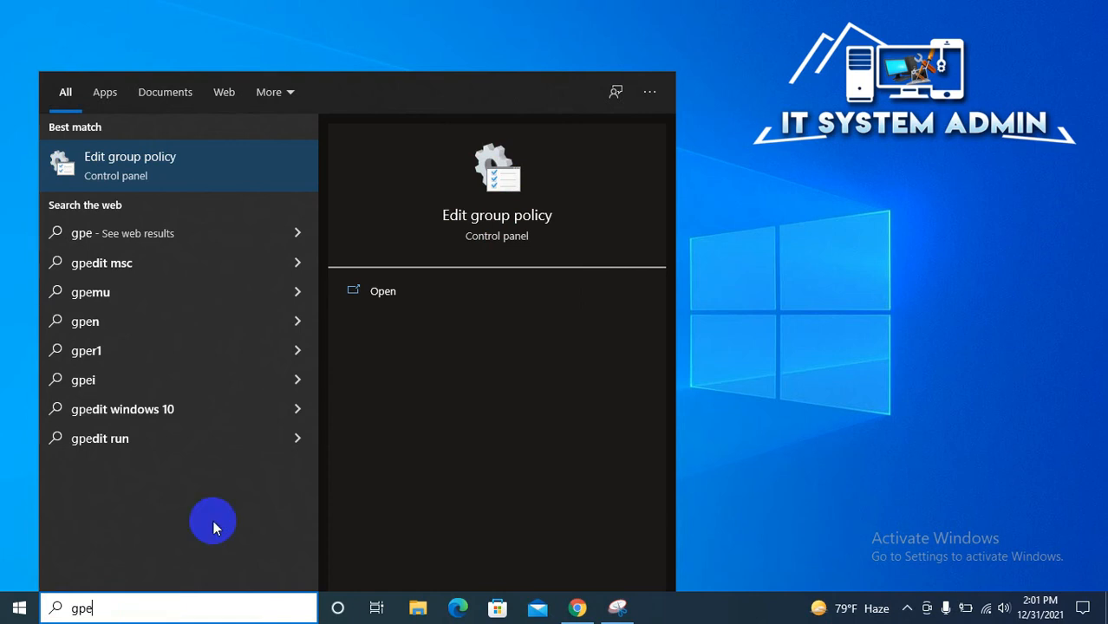
pyautogui.moveTo(180, 165)
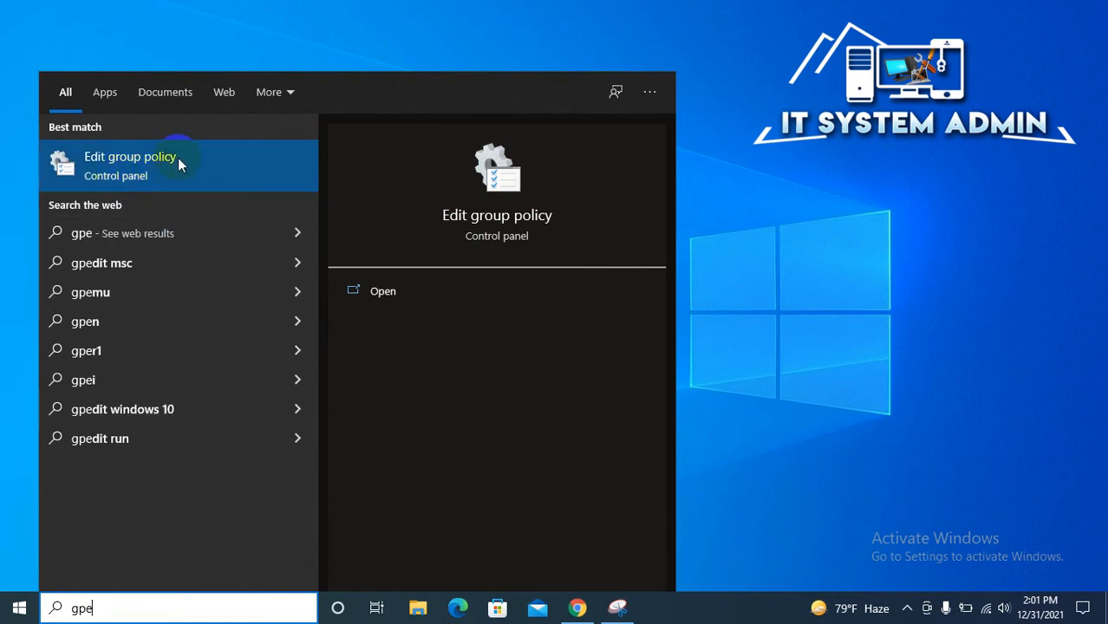
pyautogui.moveTo(160, 171)
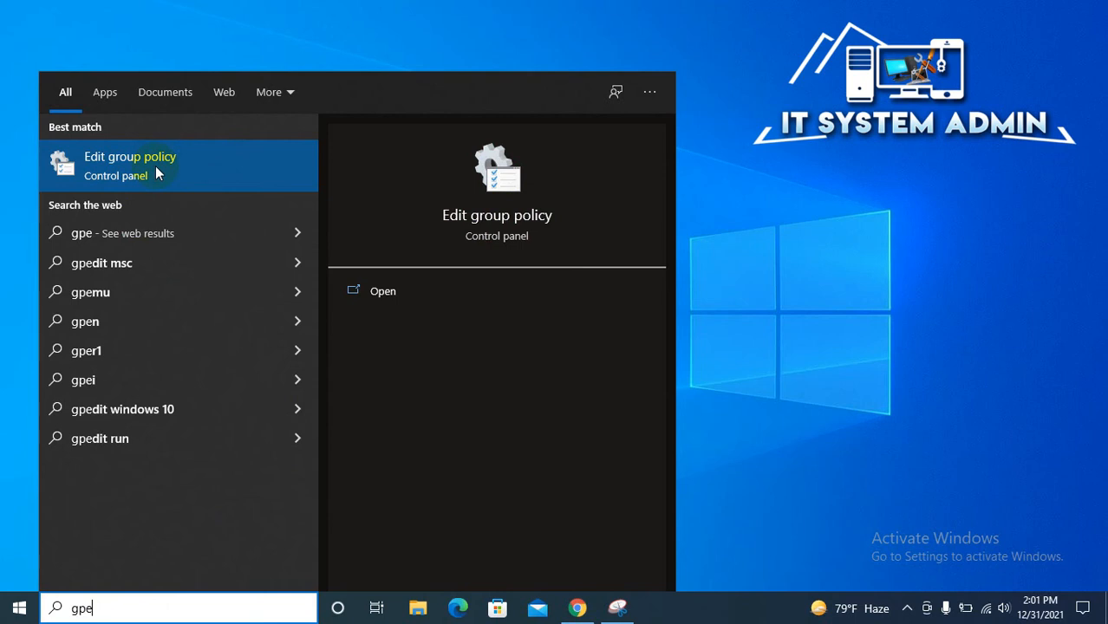
# Launch Edit group policy and move its window toward the screen centre.
pyautogui.click(130, 165)
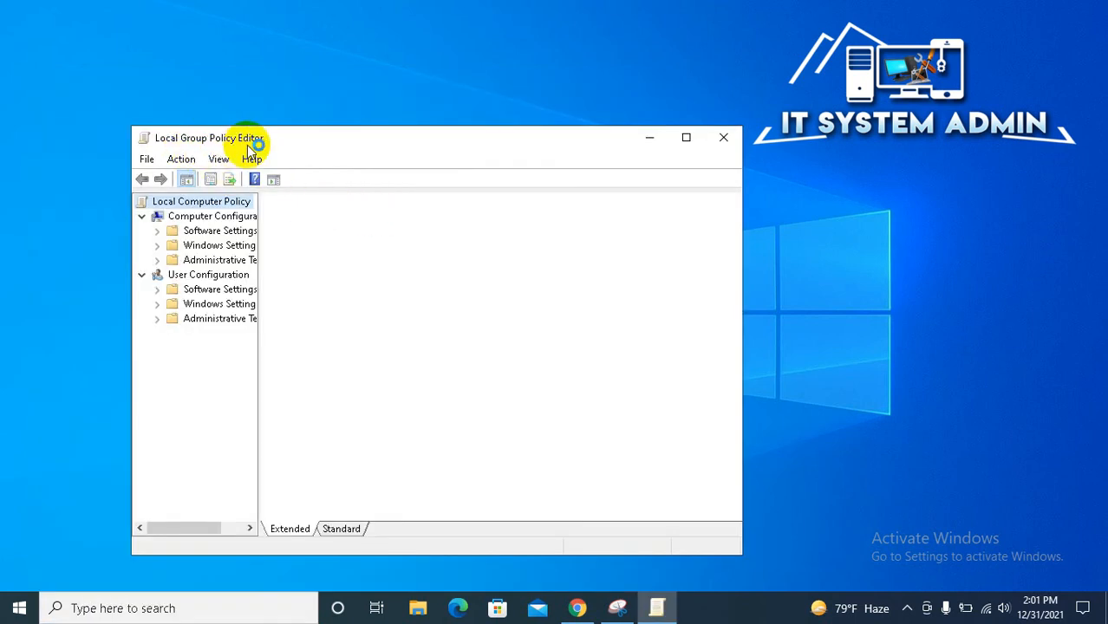
pyautogui.click(201, 202)
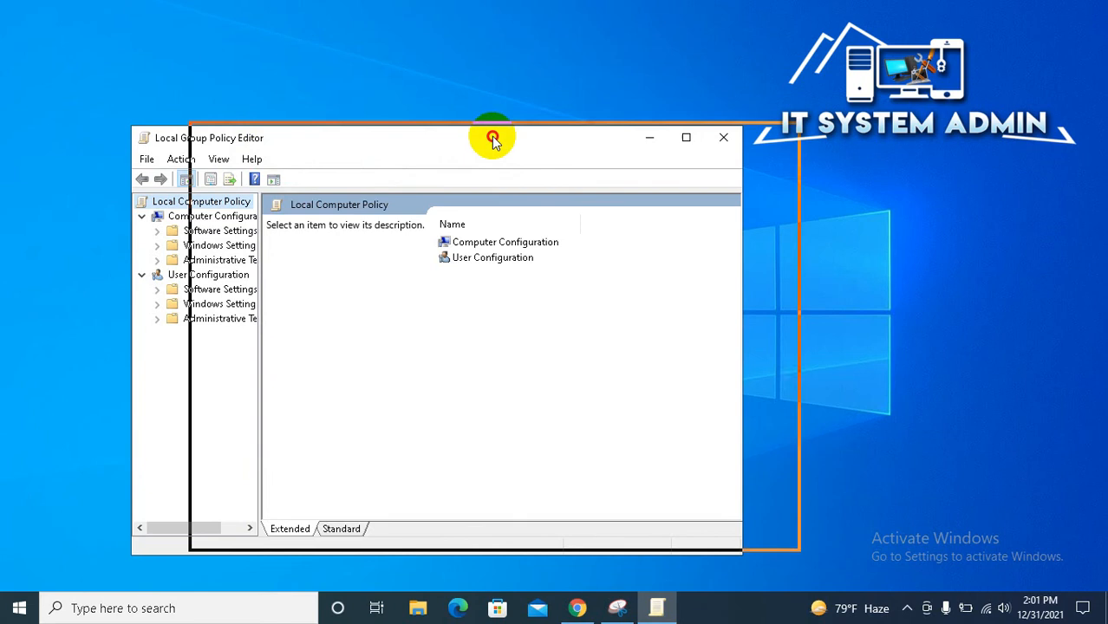
pyautogui.moveTo(493, 137); pyautogui.dragTo(562, 120)
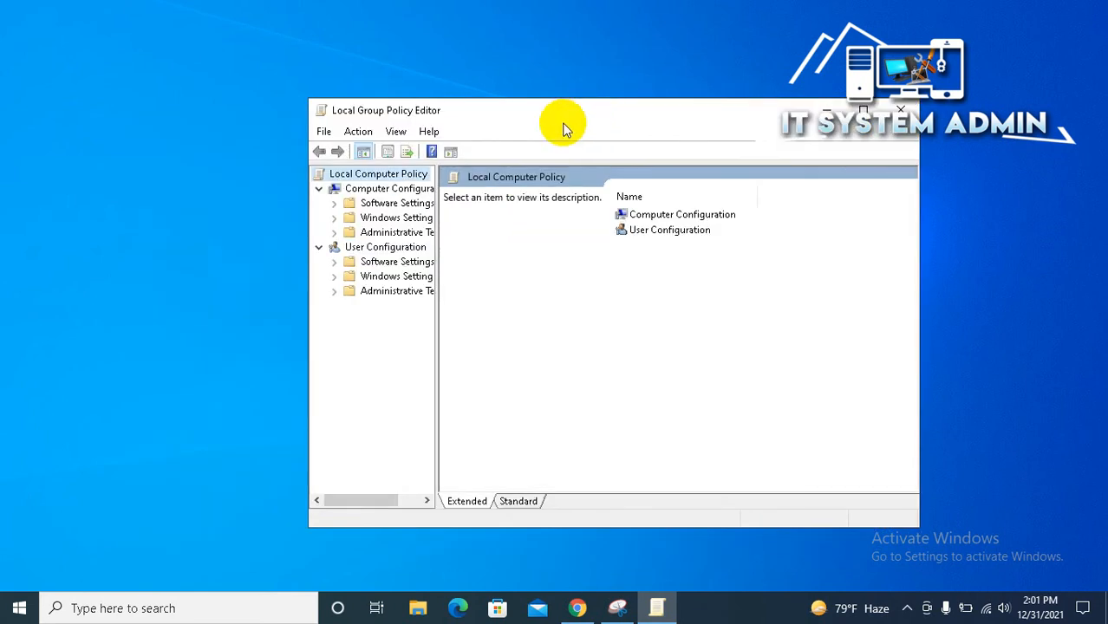
# Expand User Configuration > Administrative Templates to reveal Windows Components.
pyautogui.click(386, 246)
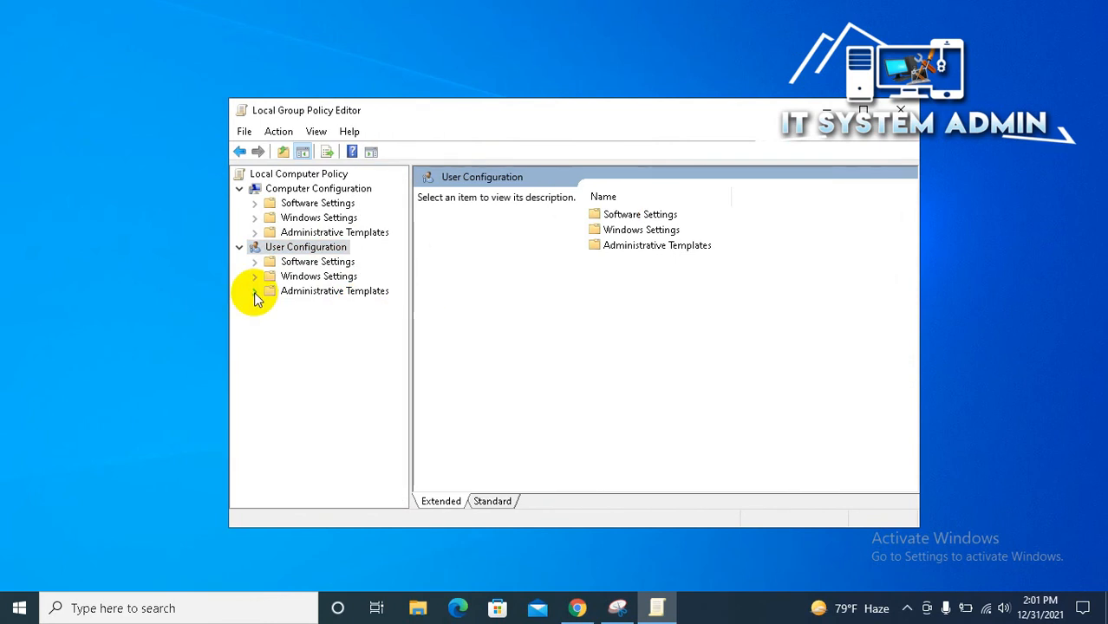
pyautogui.click(255, 291)
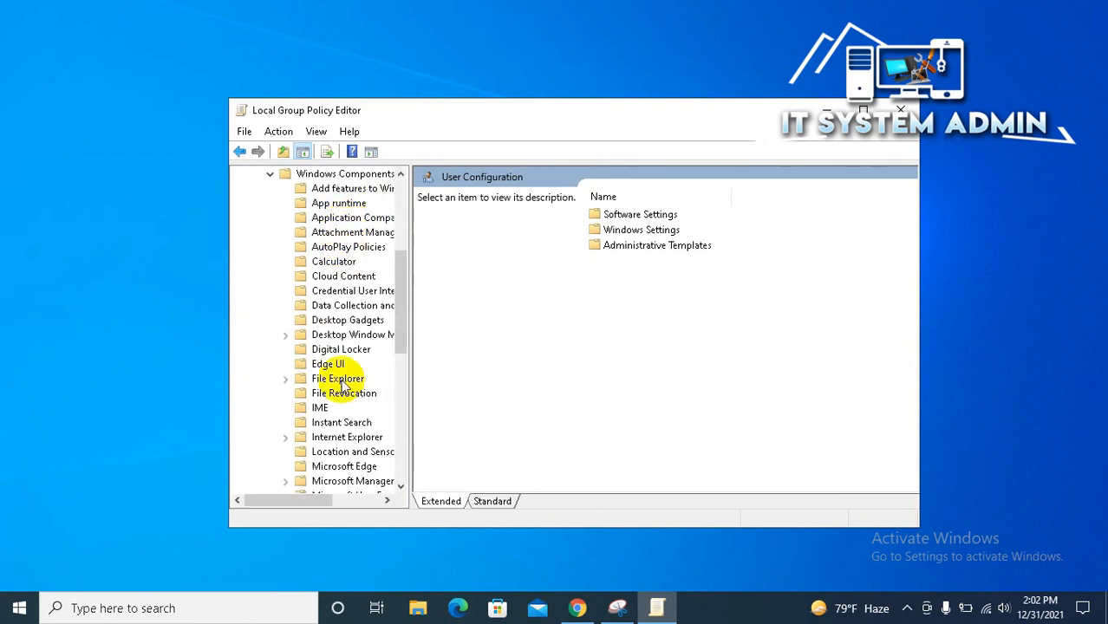
# Select 'Turn off display of recent search entries in the File Explorer search box' and bring up its actions.
pyautogui.click(336, 378)
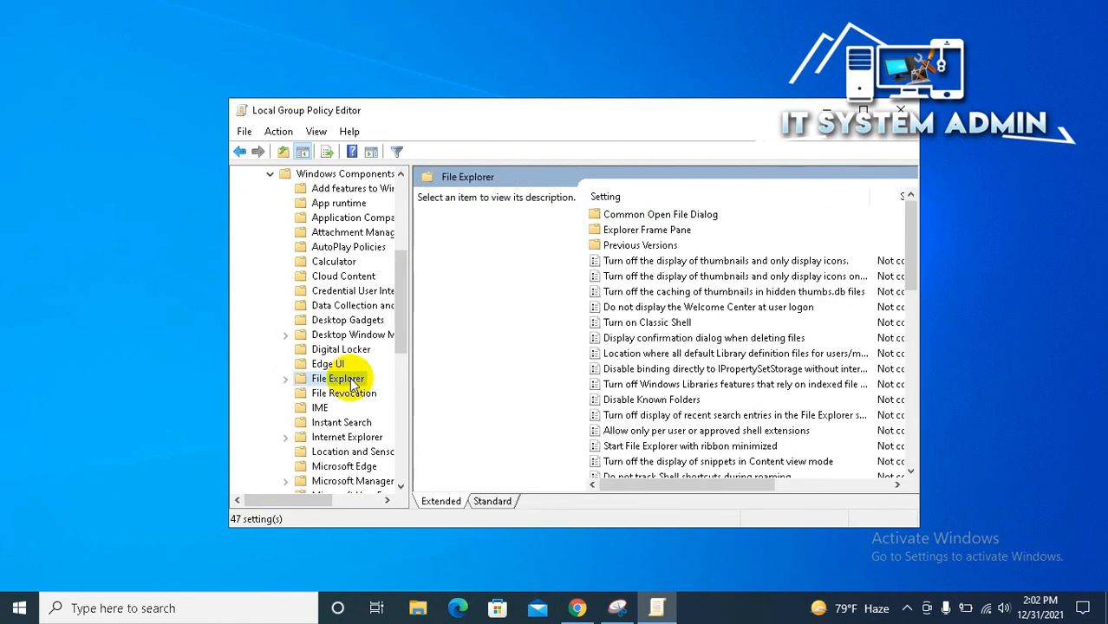
pyautogui.scroll(-3)
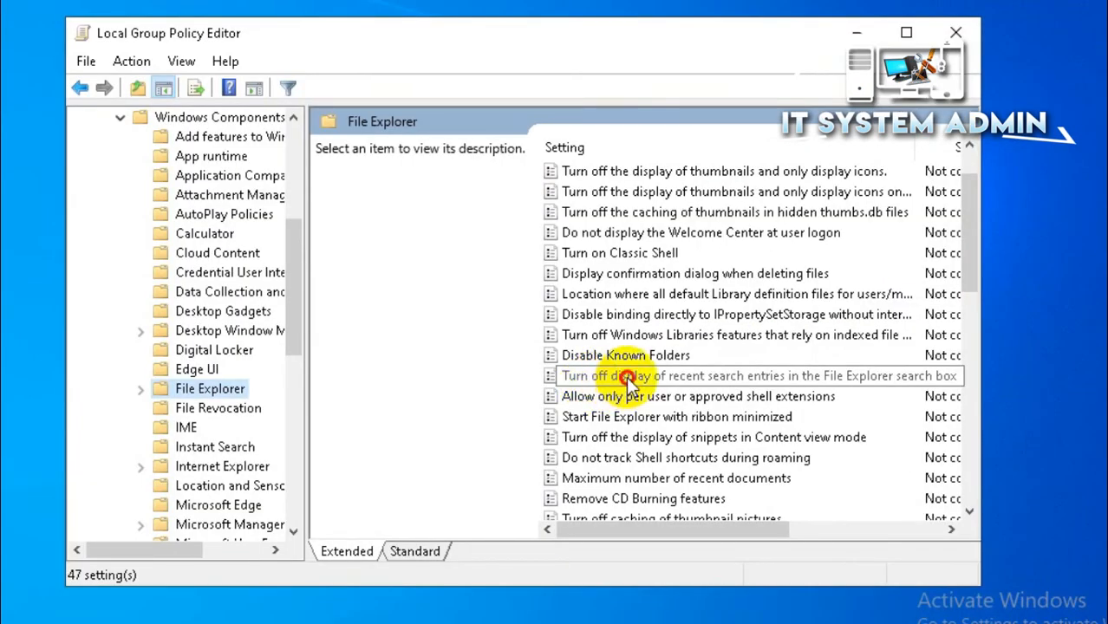
pyautogui.click(749, 374)
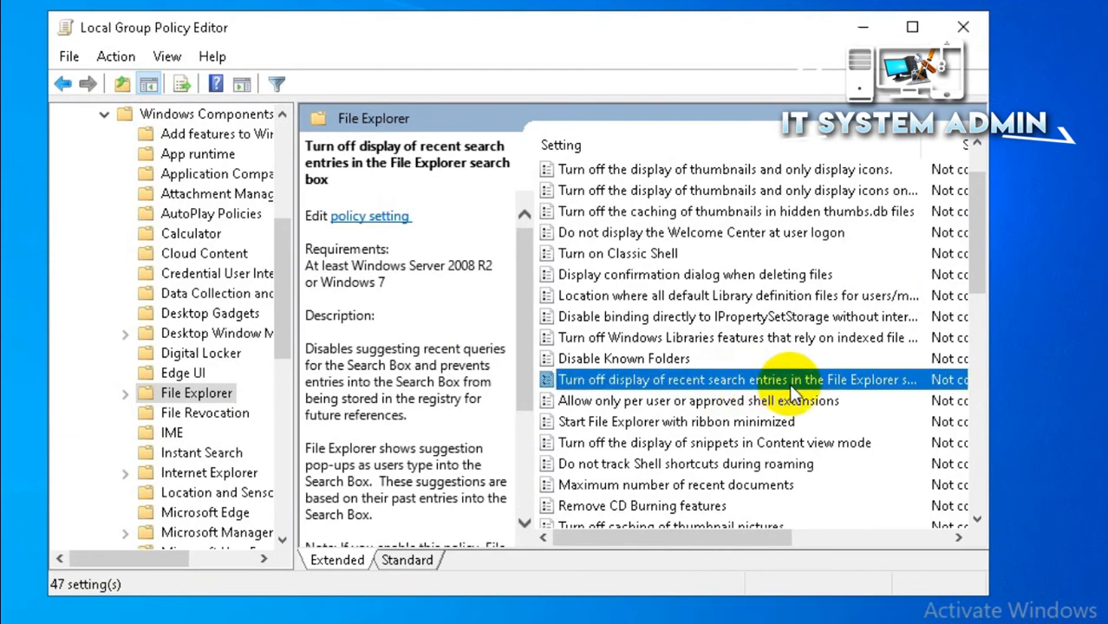
pyautogui.moveTo(850, 396)
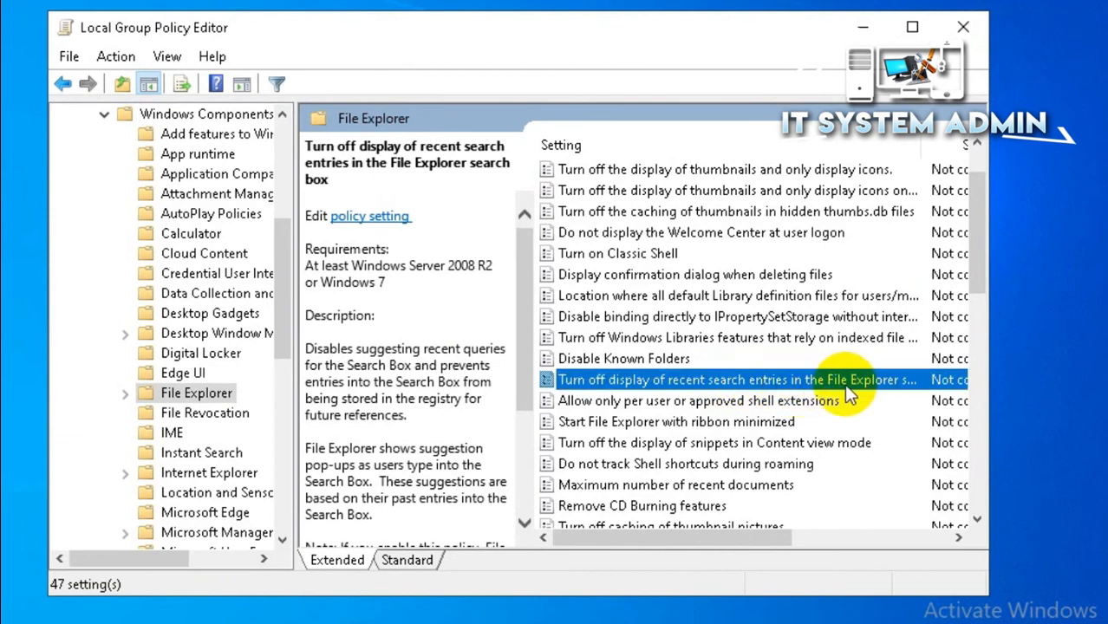
pyautogui.click(912, 27)
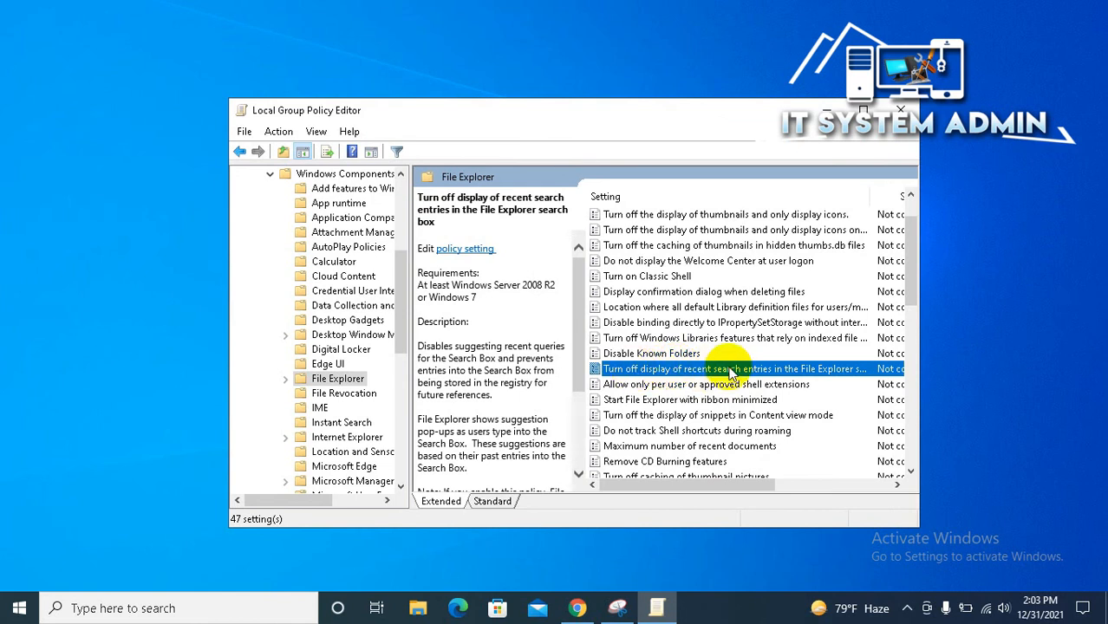
pyautogui.rightClick(732, 368)
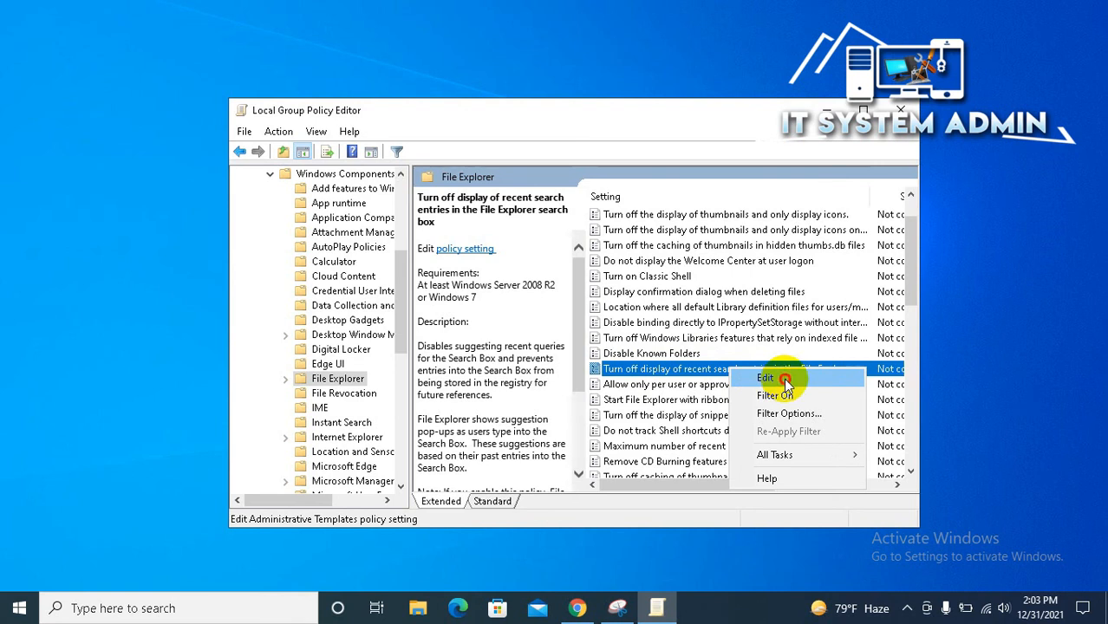
# Edit the recent-search-entries policy, set it to Enabled, apply and confirm.
pyautogui.click(765, 378)
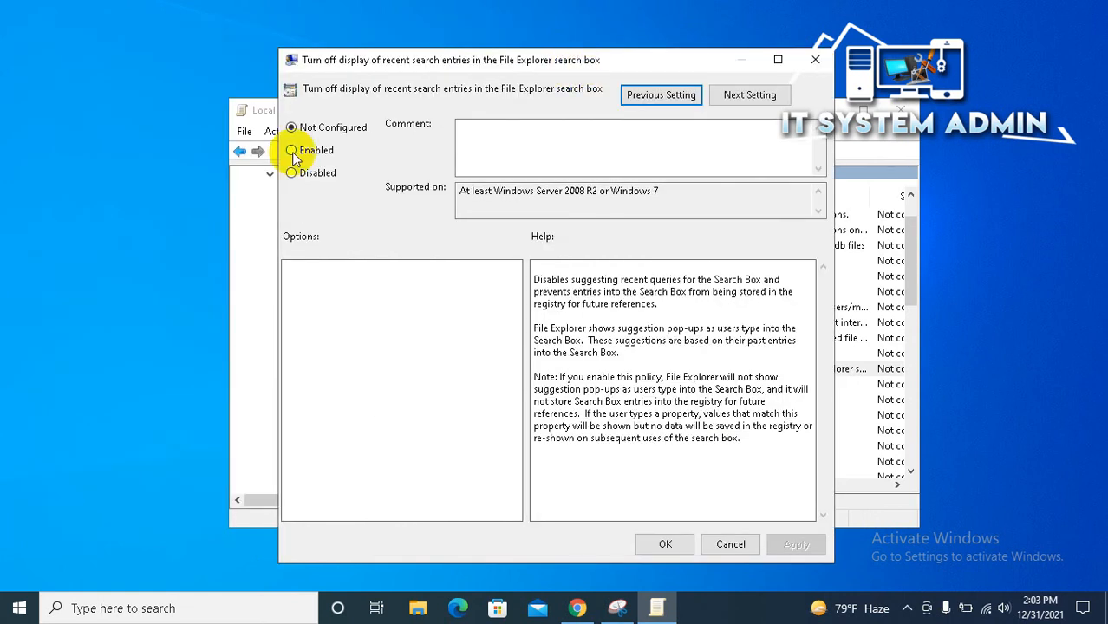
pyautogui.click(291, 149)
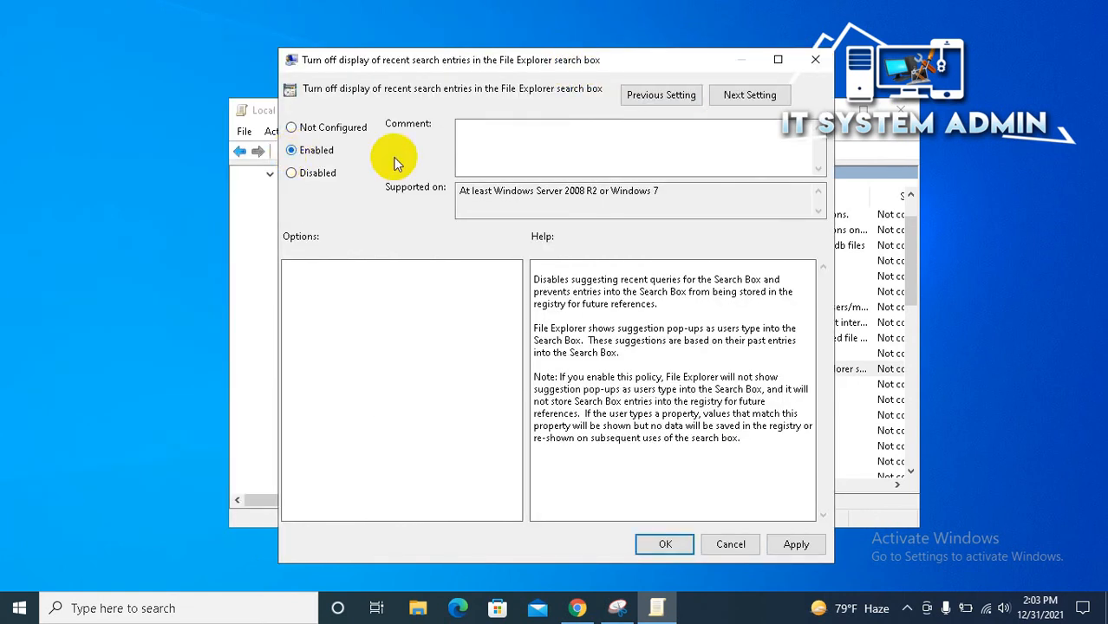
pyautogui.moveTo(417, 103)
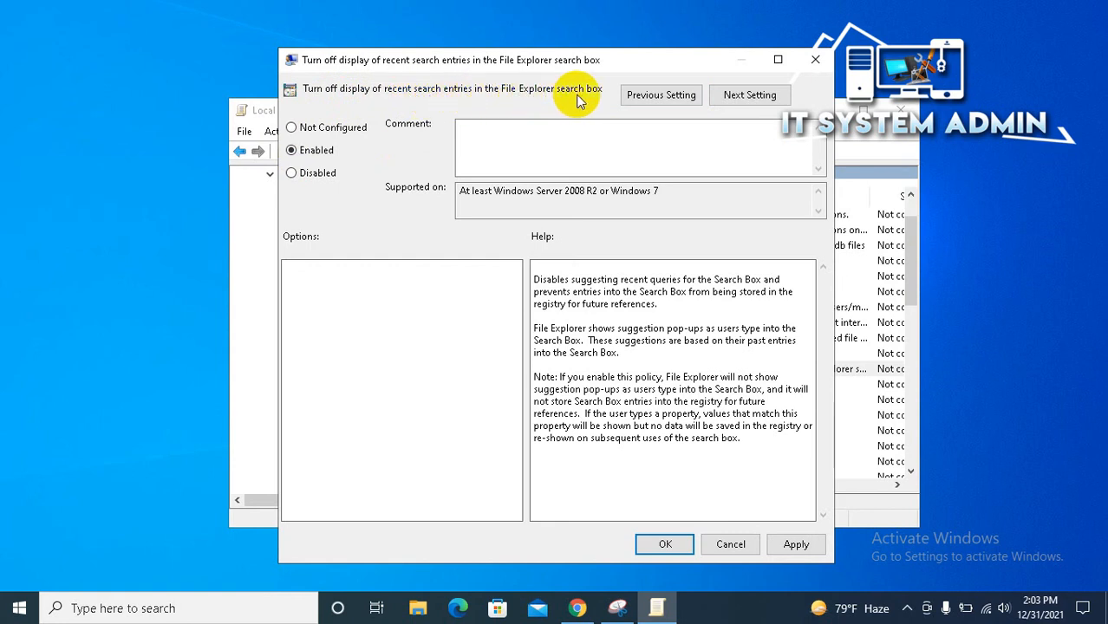
pyautogui.moveTo(520, 234)
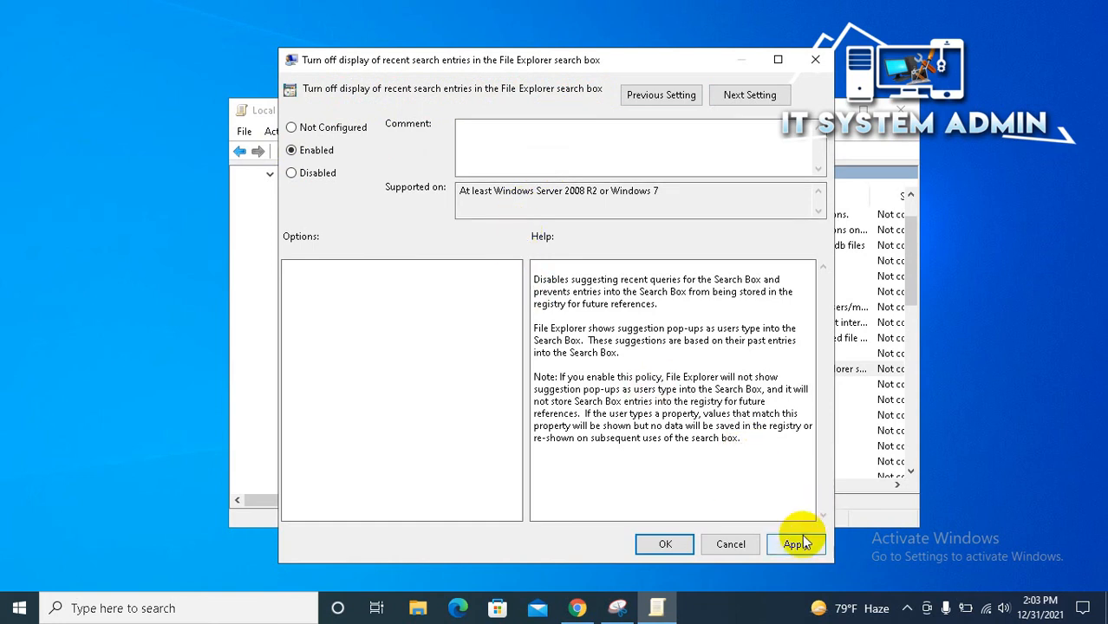
pyautogui.click(795, 545)
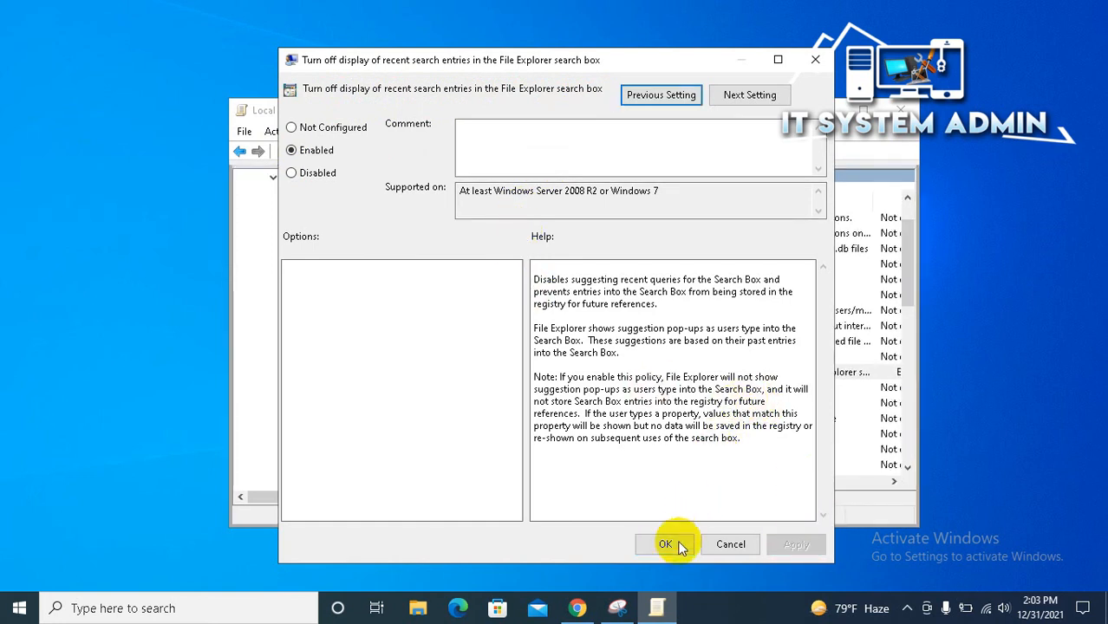
pyautogui.click(666, 545)
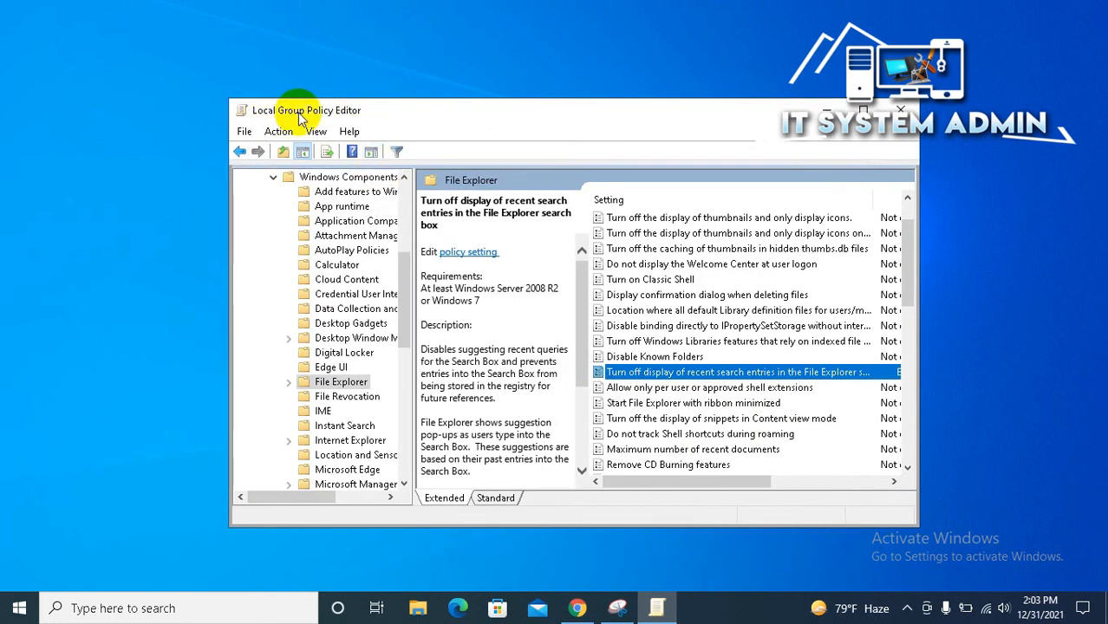
pyautogui.moveTo(900, 111)
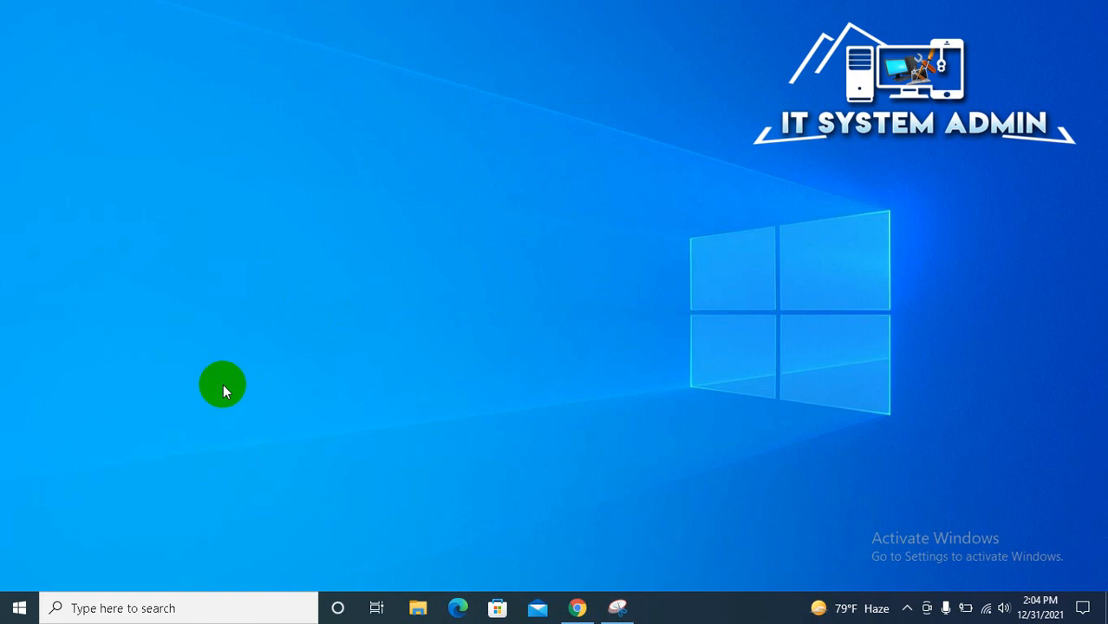
pyautogui.moveTo(212, 390)
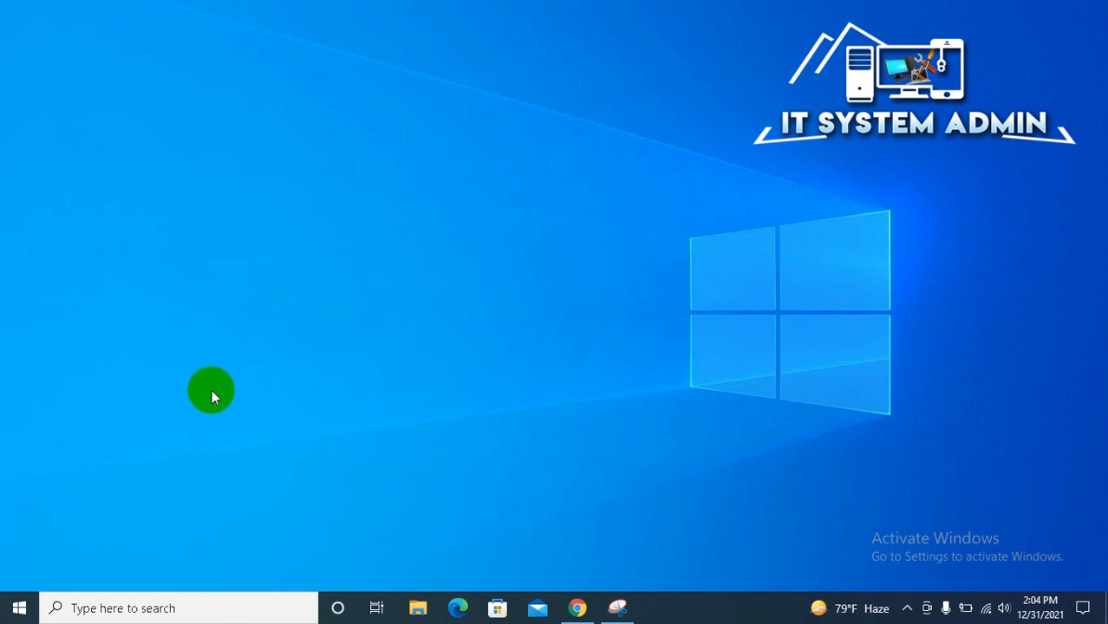
pyautogui.moveTo(17, 607)
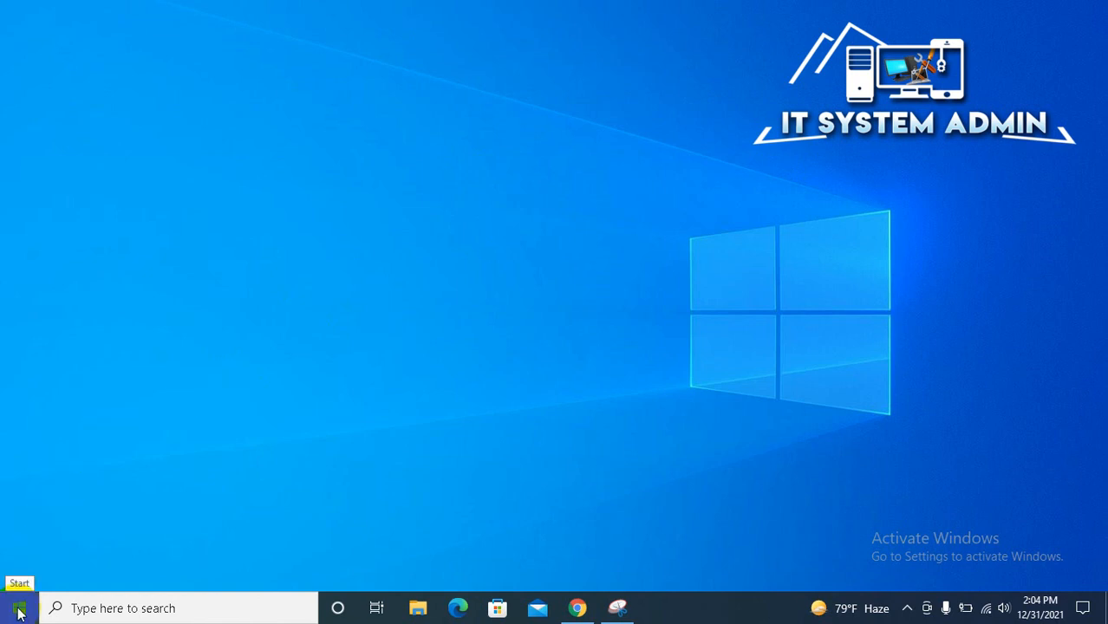
# Restart the computer from the Start menu's Power options.
pyautogui.click(17, 607)
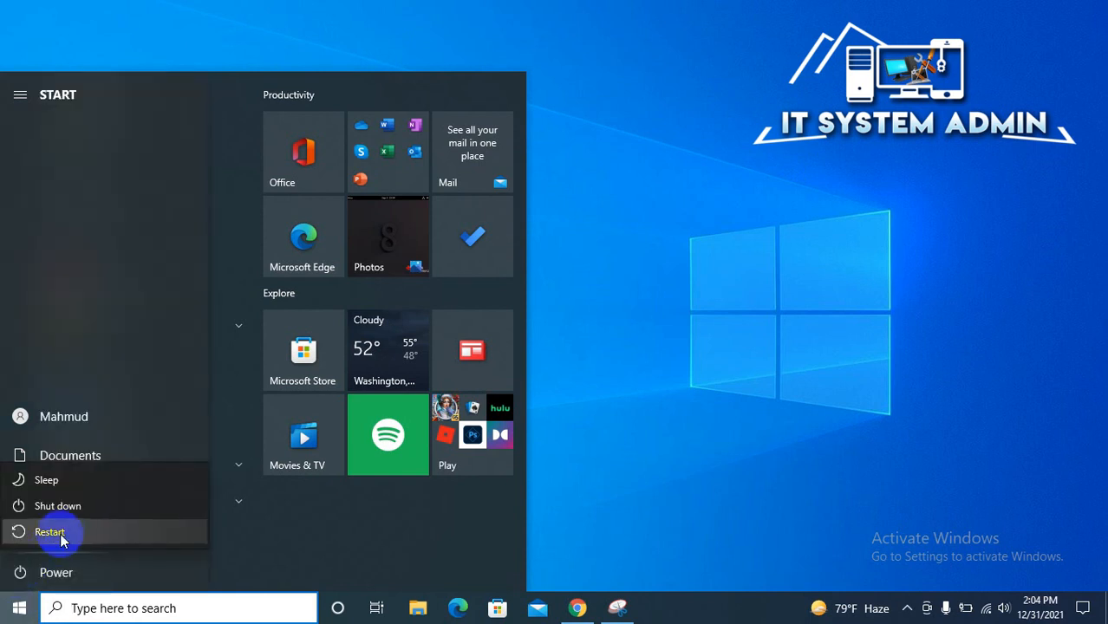
pyautogui.moveTo(70, 531)
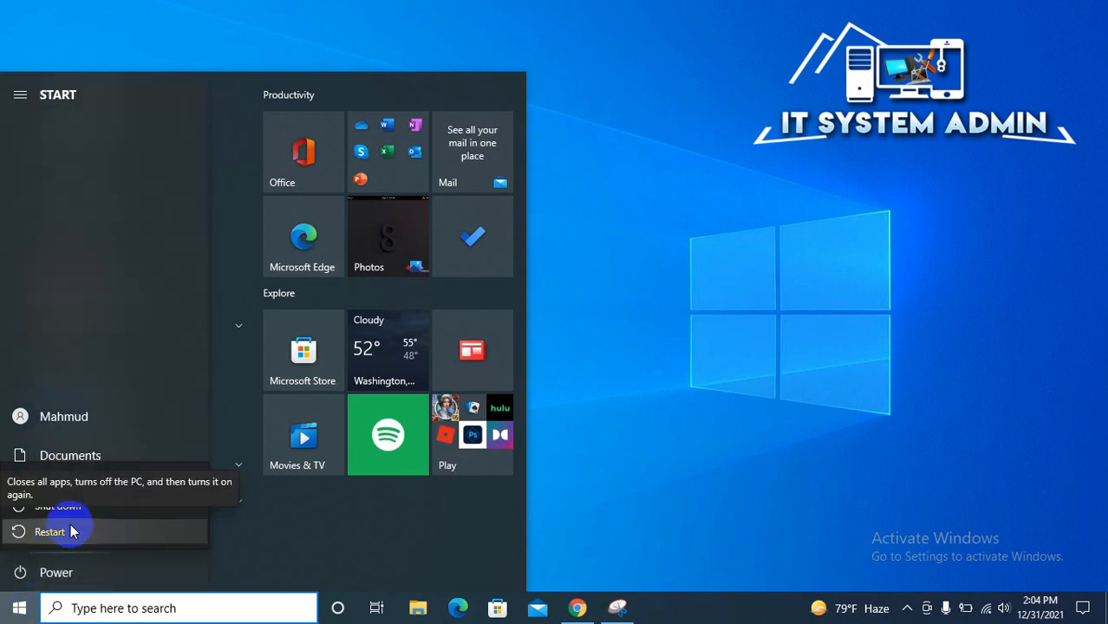
pyautogui.click(48, 530)
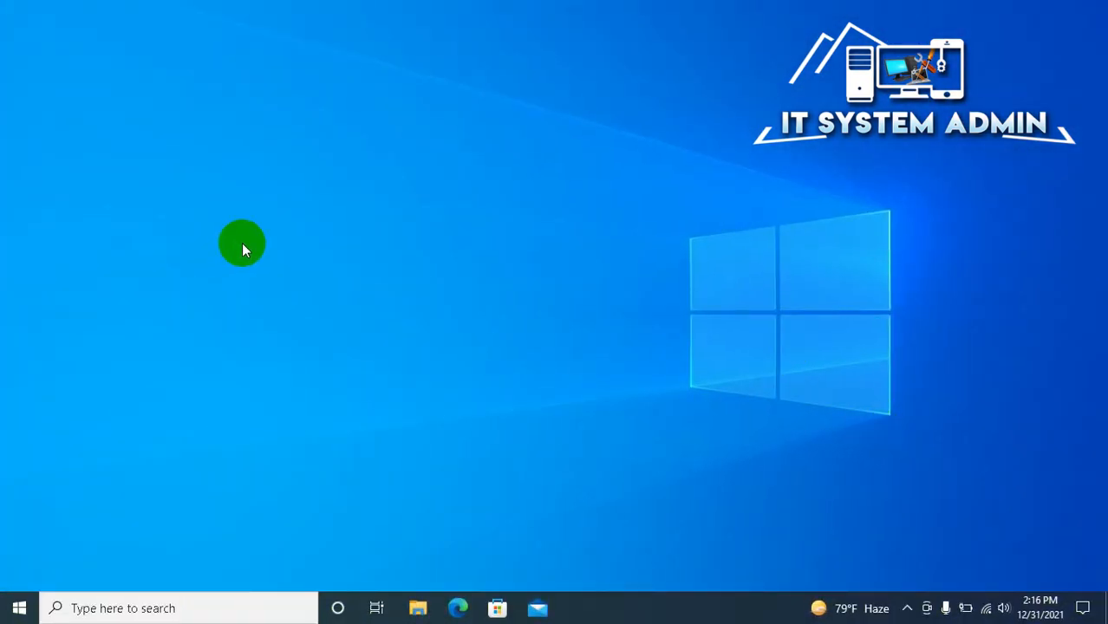
pyautogui.moveTo(178, 363)
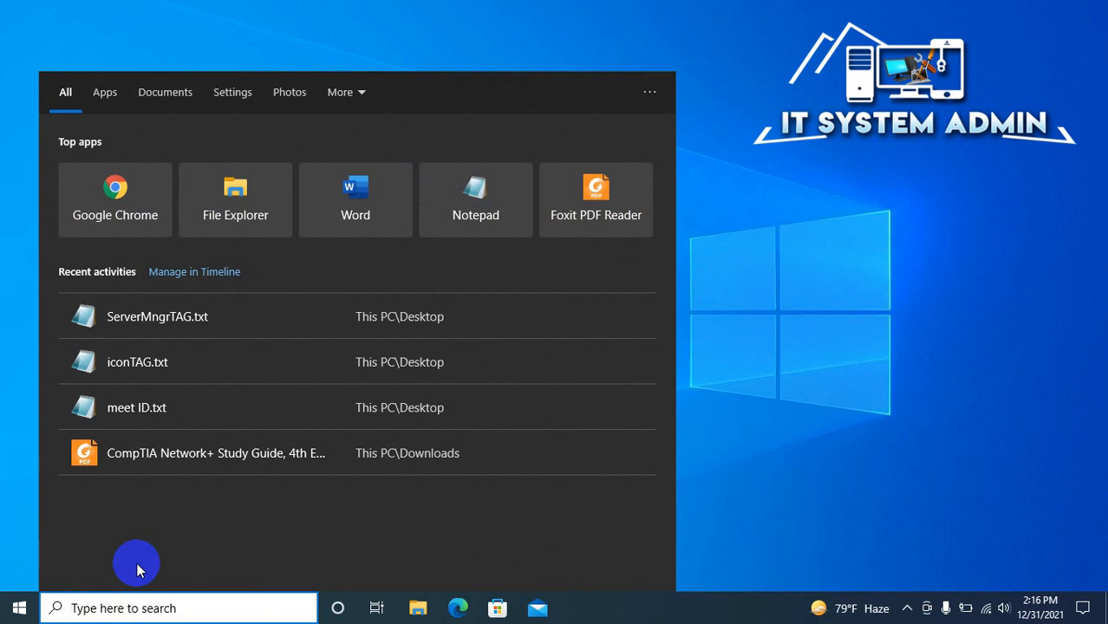
# Search 'hello everyone' in Windows Search to confirm no web suggestions appear.
pyautogui.write('hello everyone')
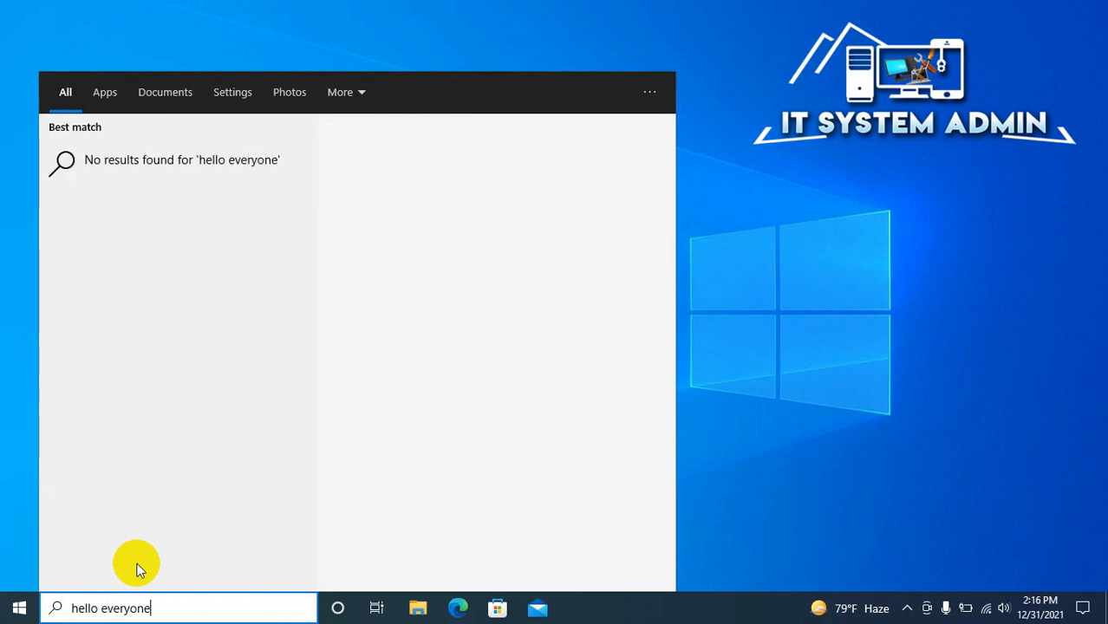
pyautogui.moveTo(156, 179)
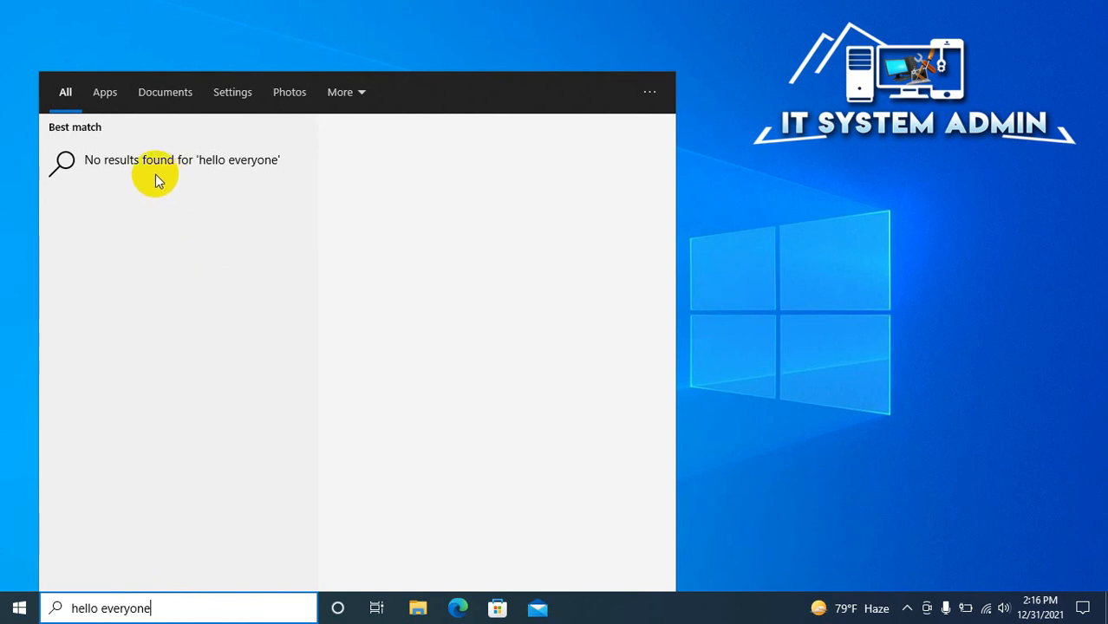
pyautogui.moveTo(264, 399)
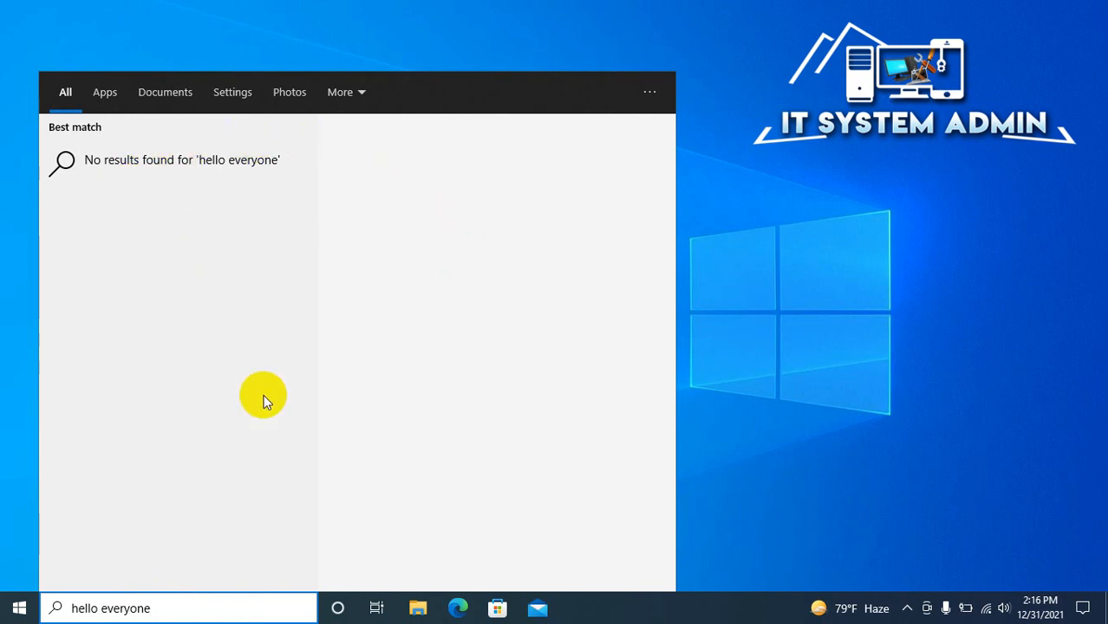
pyautogui.moveTo(222, 397)
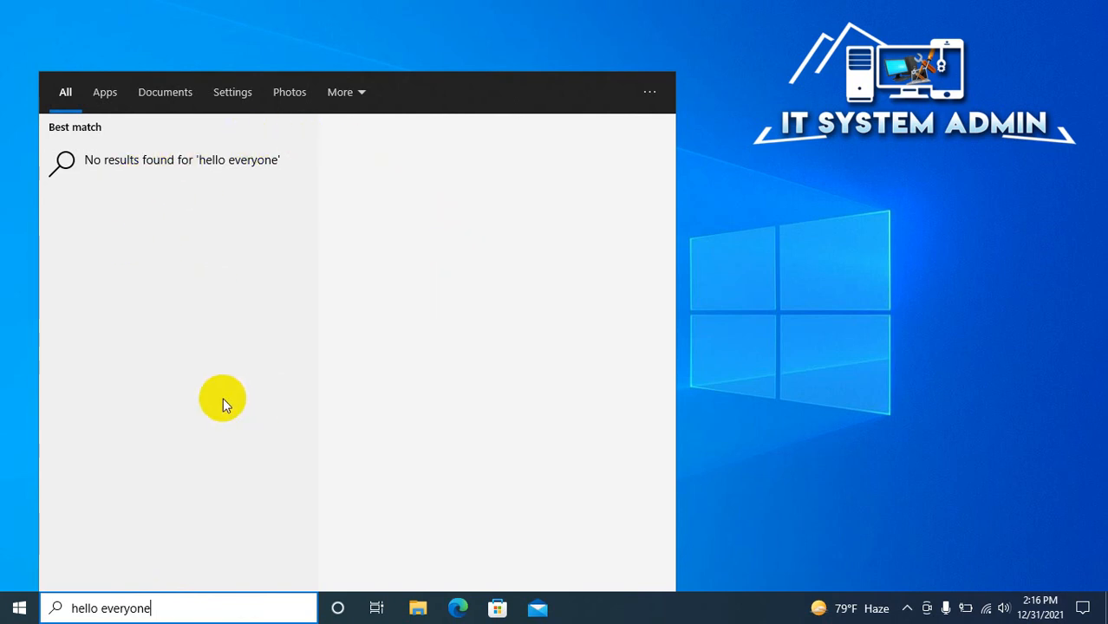
pyautogui.moveTo(808, 333)
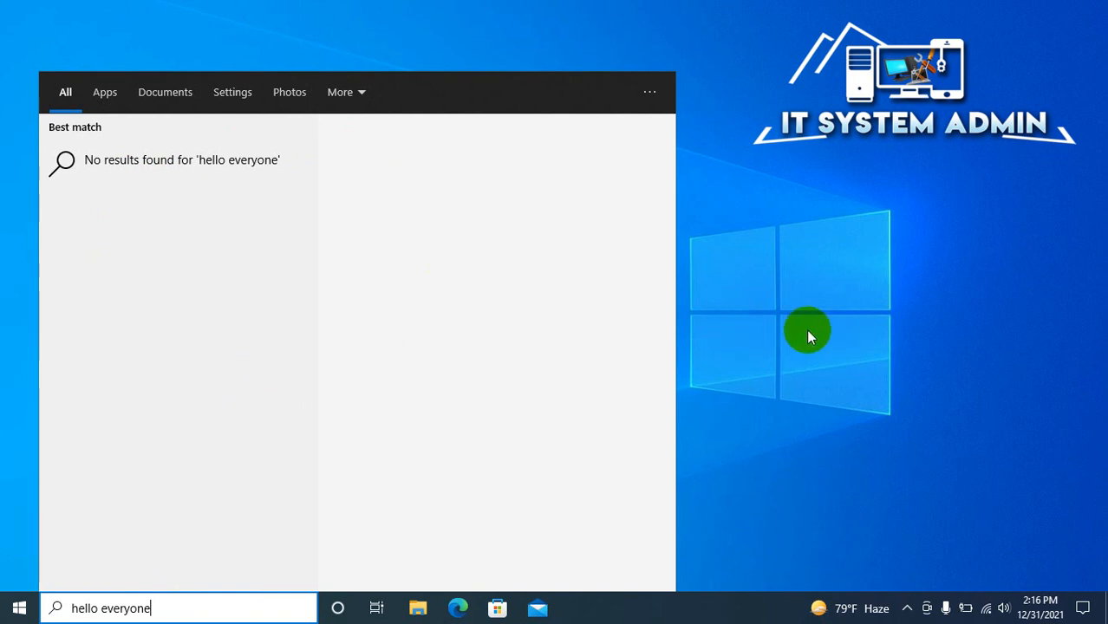
pyautogui.moveTo(755, 359)
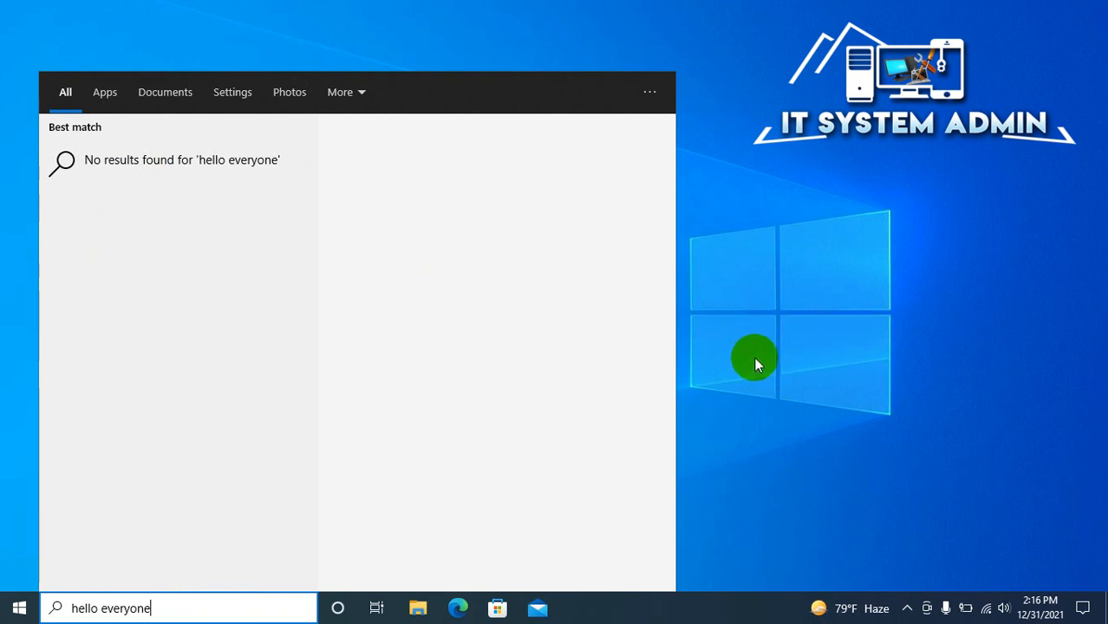
pyautogui.moveTo(718, 327)
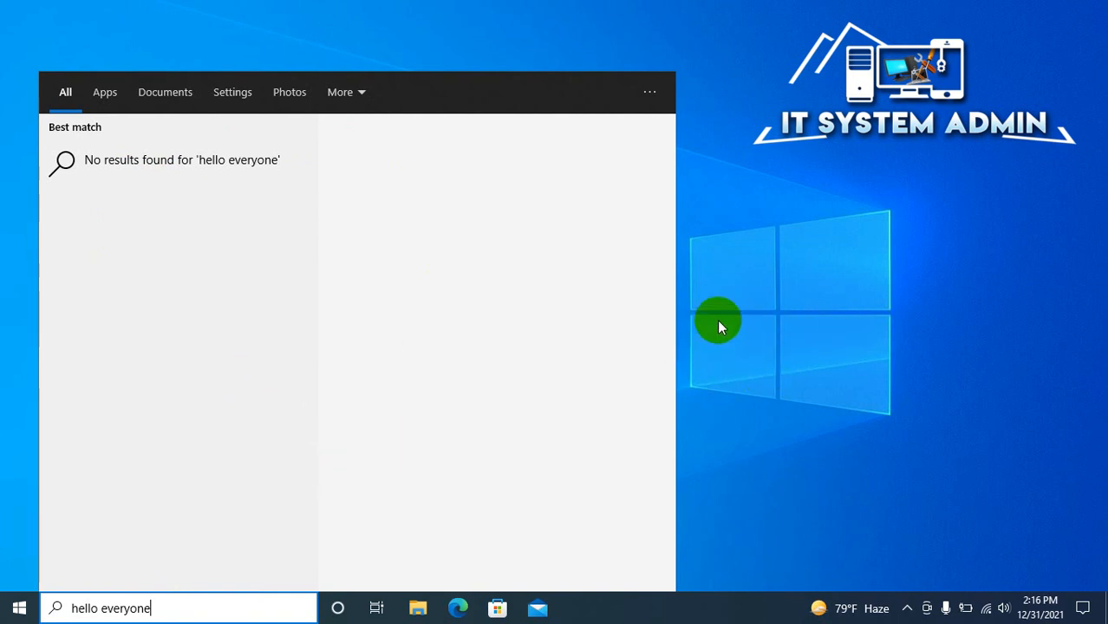